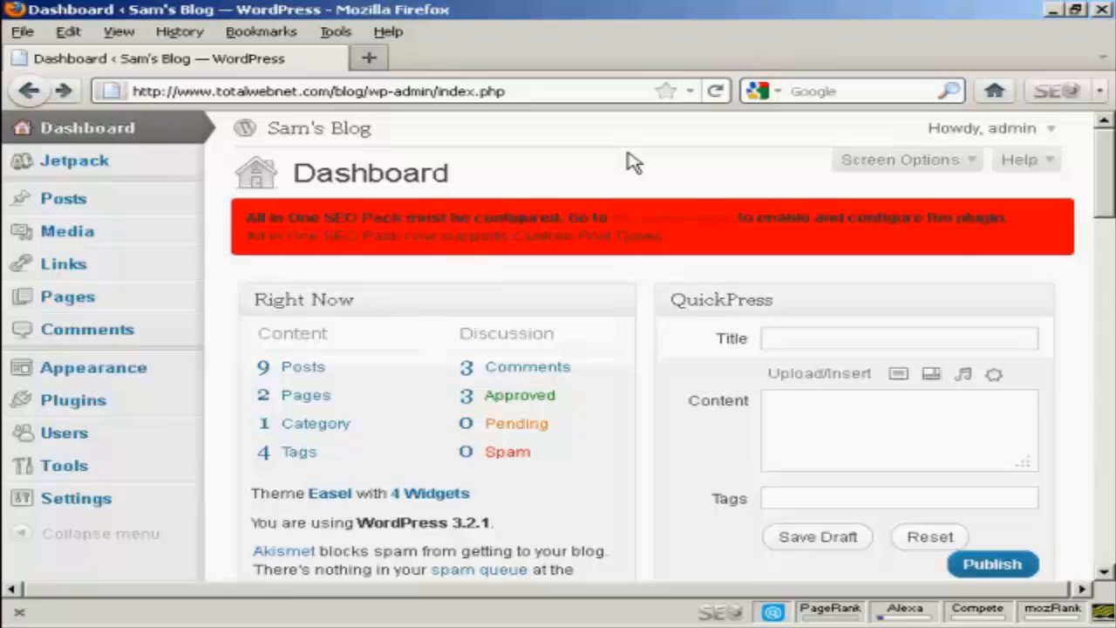
pyautogui.moveTo(697, 225)
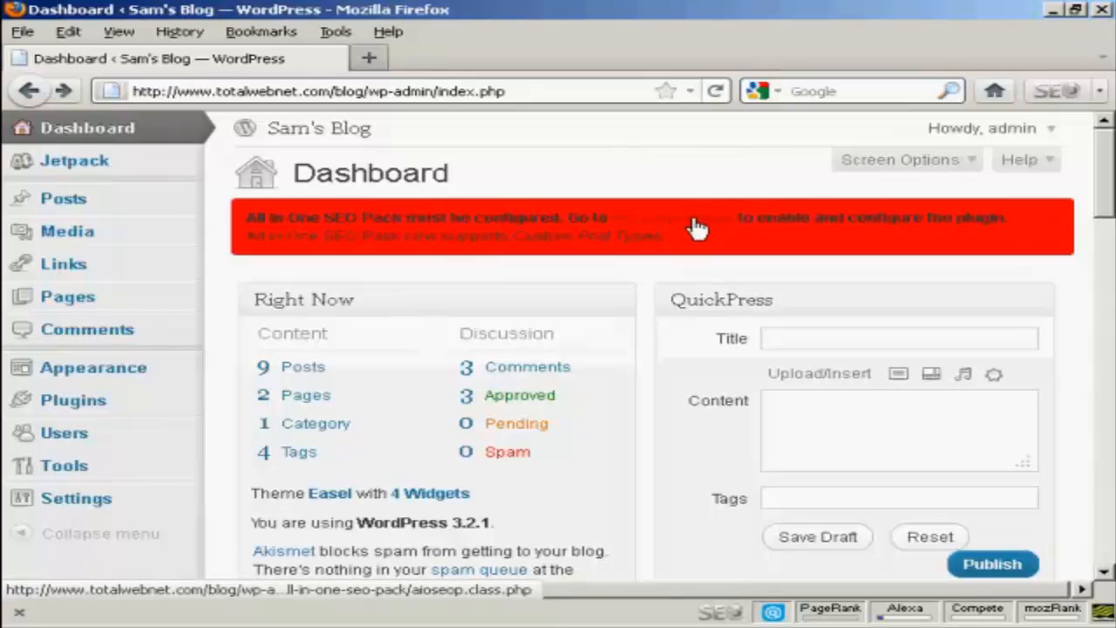
# Open All in One SEO Pack options from the Dashboard notice and scroll to its fields.
pyautogui.click(697, 228)
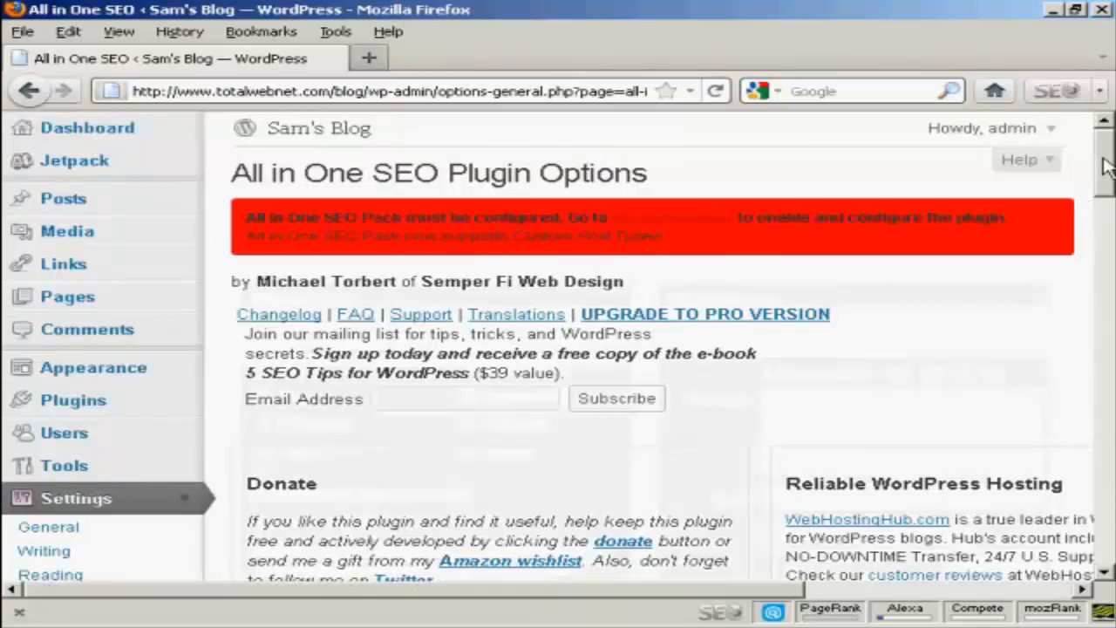
pyautogui.scroll(-3)
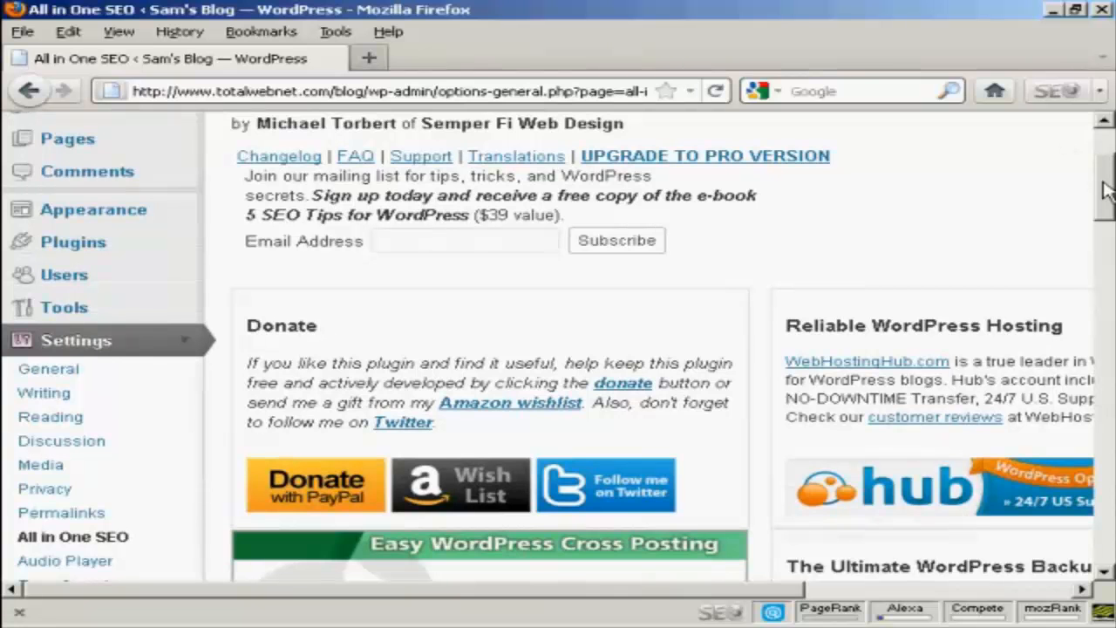
pyautogui.scroll(-3)
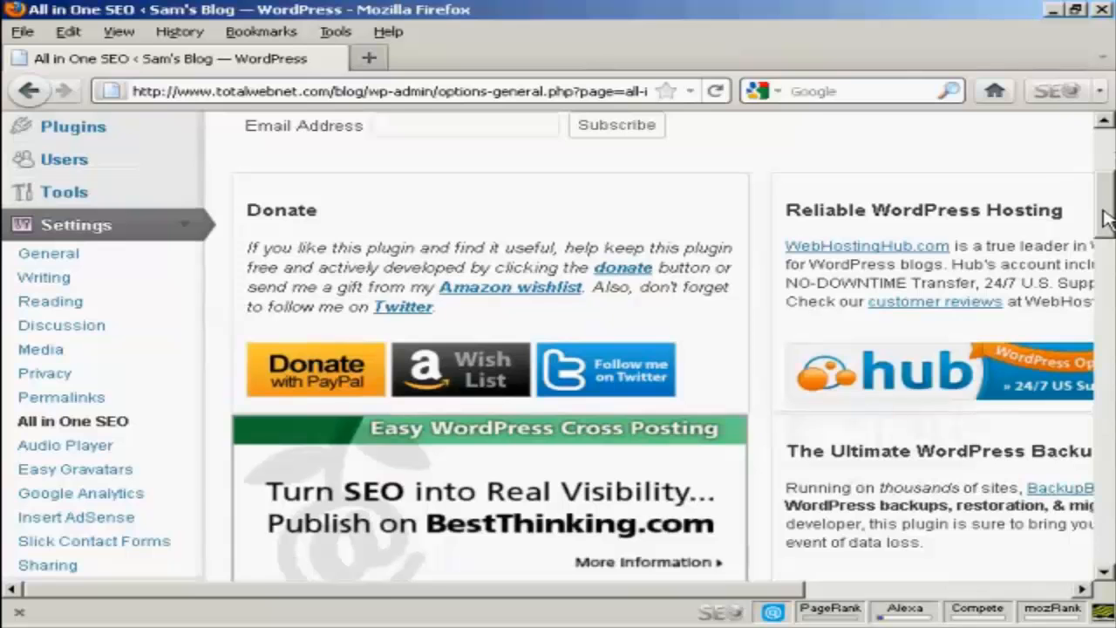
pyautogui.scroll(-3)
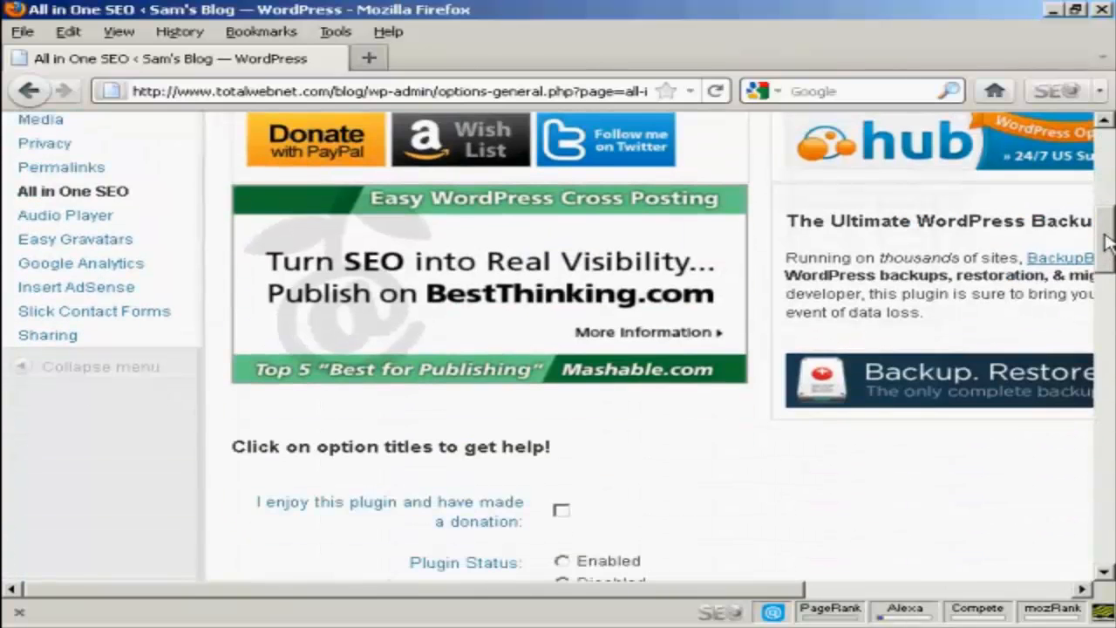
pyautogui.scroll(-3)
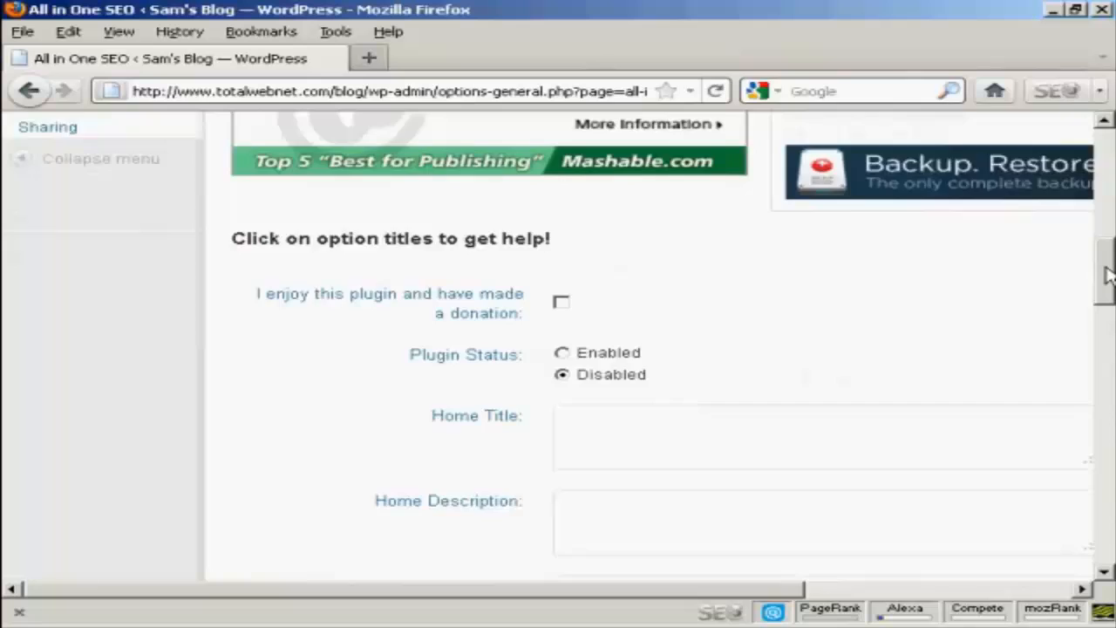
pyautogui.scroll(-3)
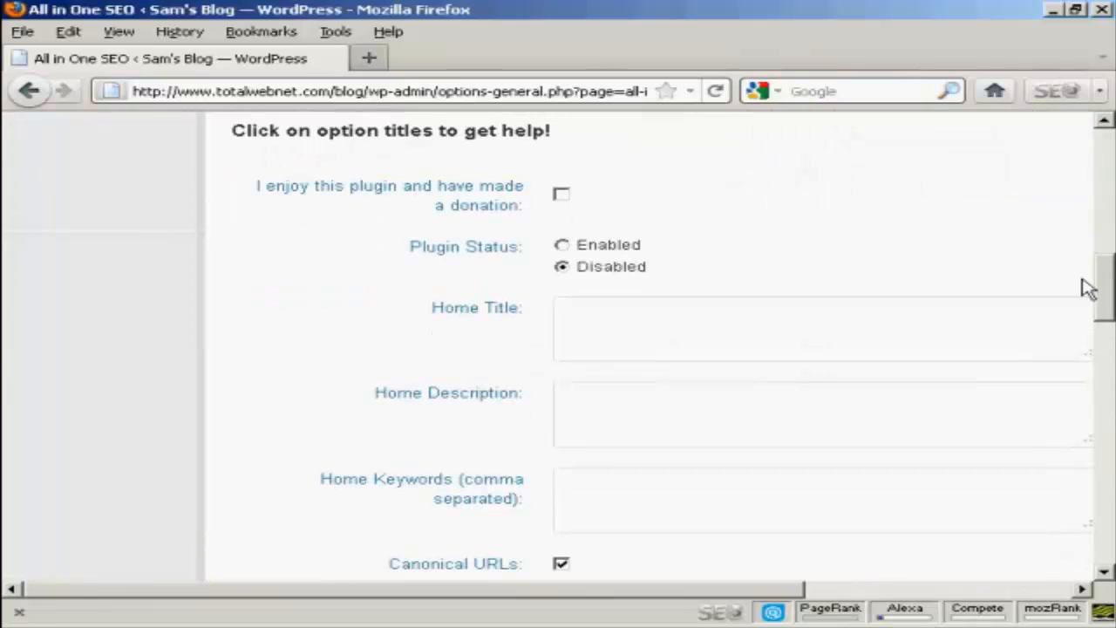
pyautogui.scroll(-3)
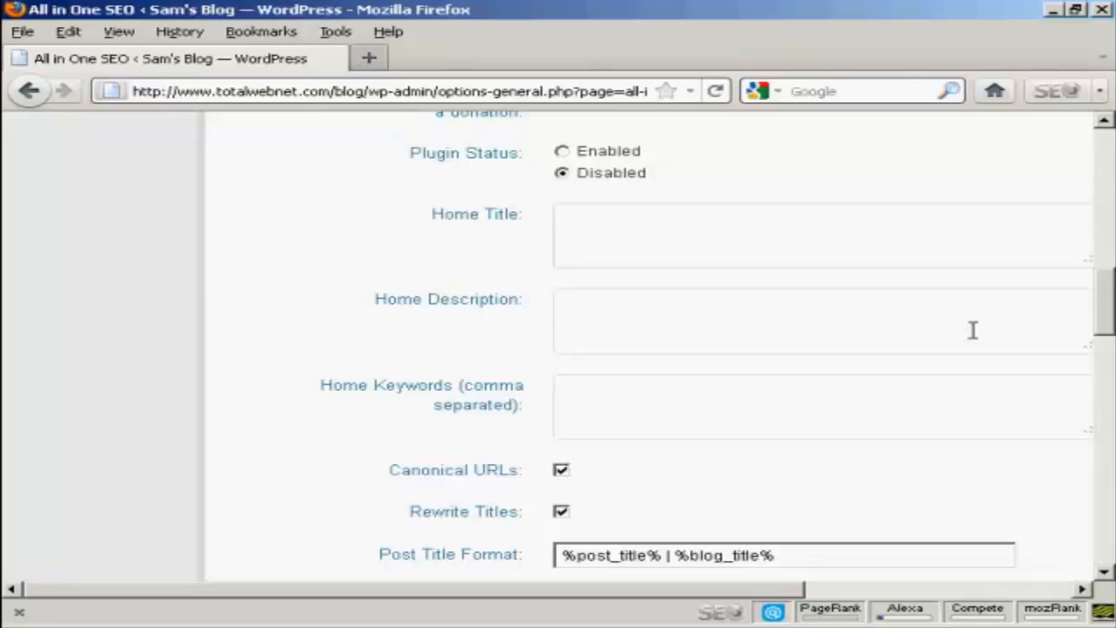
pyautogui.moveTo(797, 619)
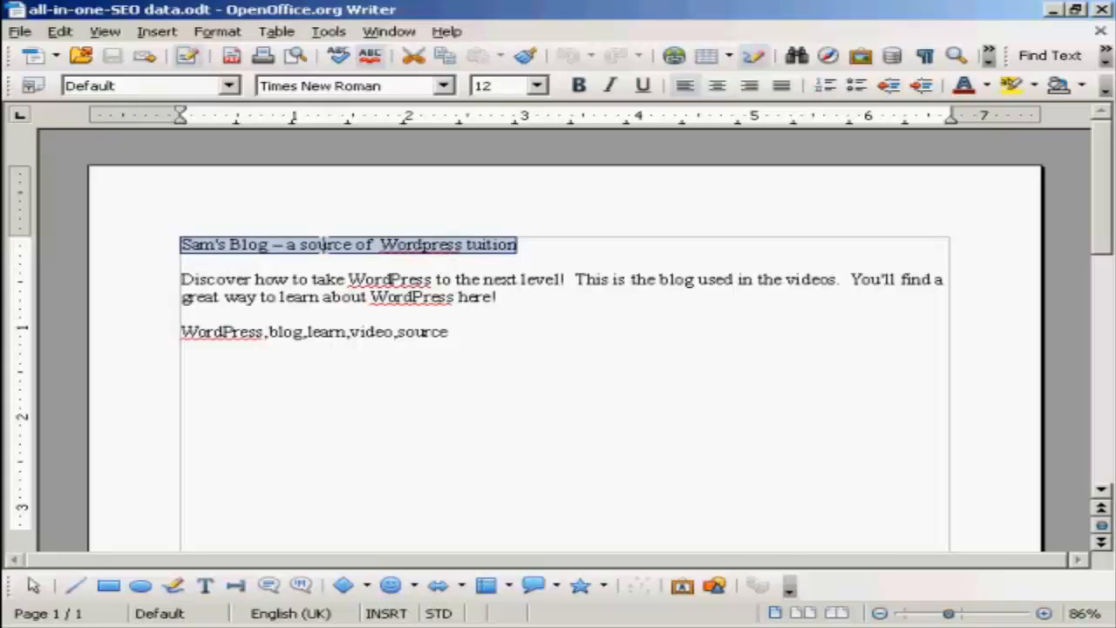
# Copy the blog's home title line from the Writer document.
pyautogui.rightClick(327, 253)
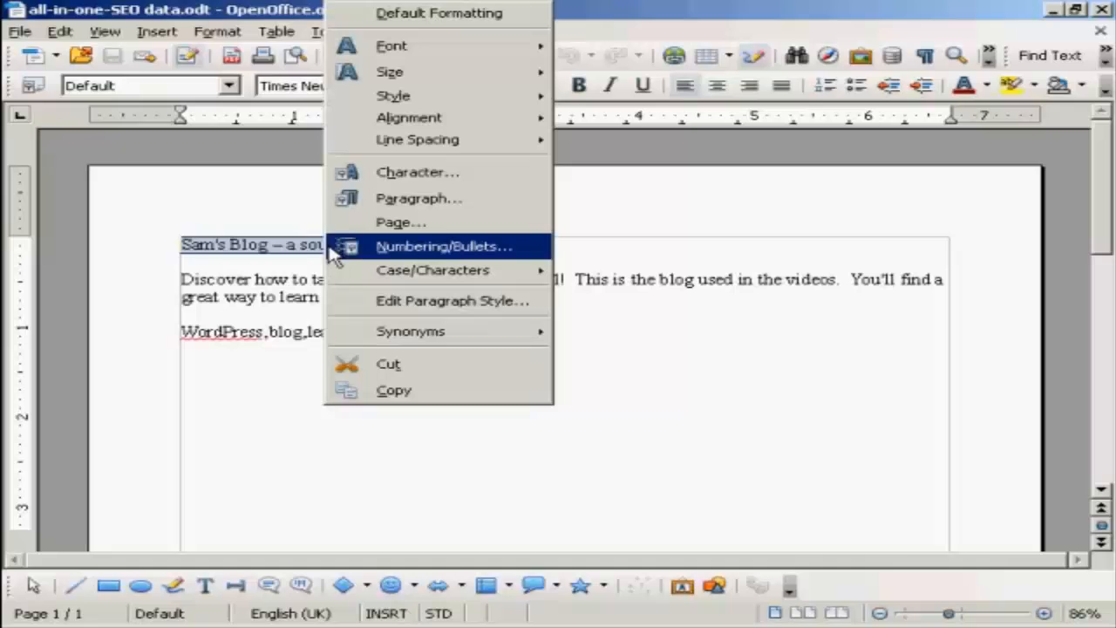
pyautogui.moveTo(410, 390)
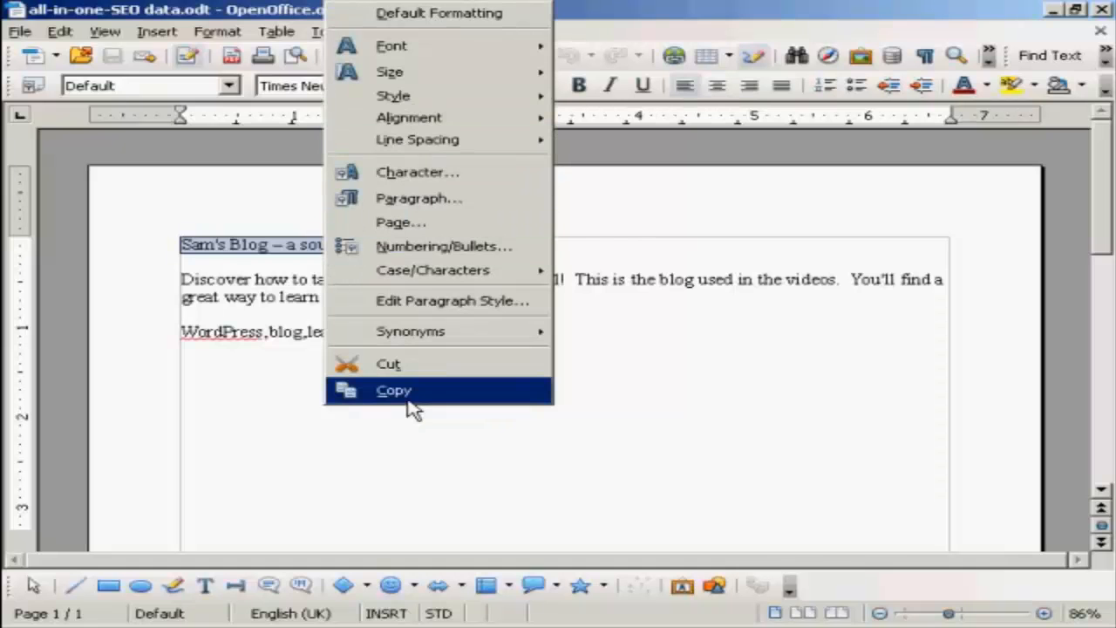
pyautogui.click(393, 389)
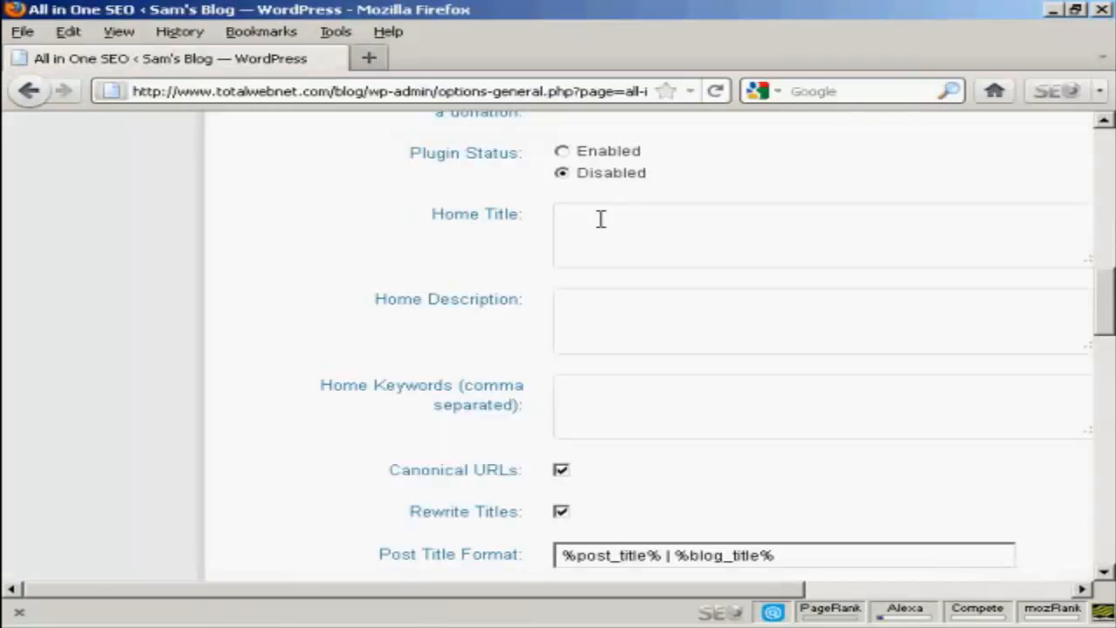
# Enter 'Sam's Blog – a source of Wordpress tuition' as the Home Title.
pyautogui.write("Sam's Blog – a source of Wordpress tuition")
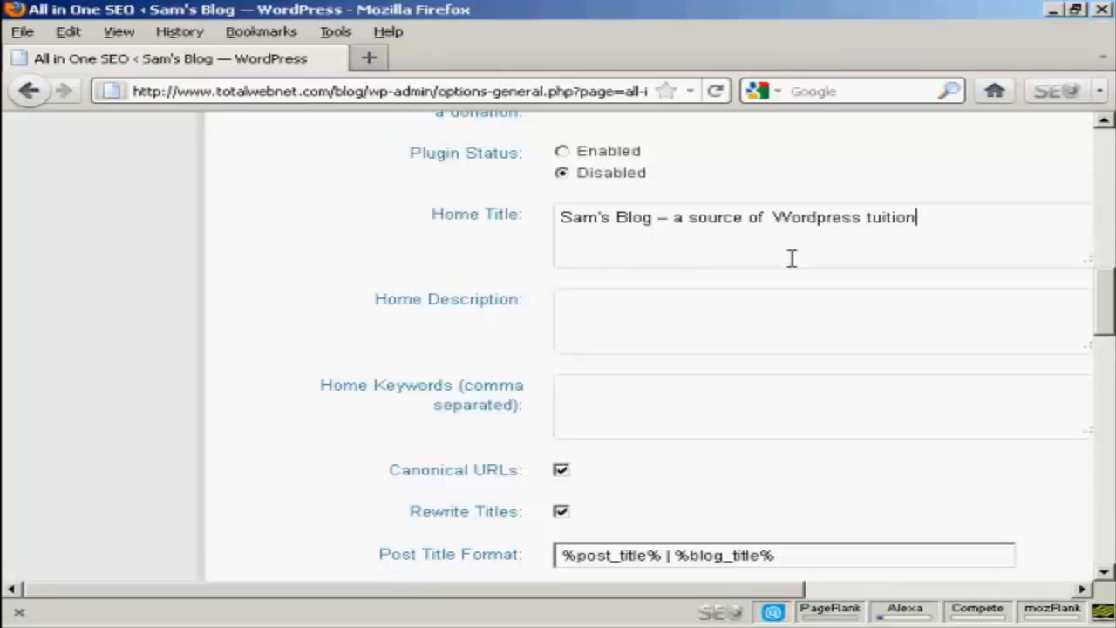
pyautogui.moveTo(780, 269)
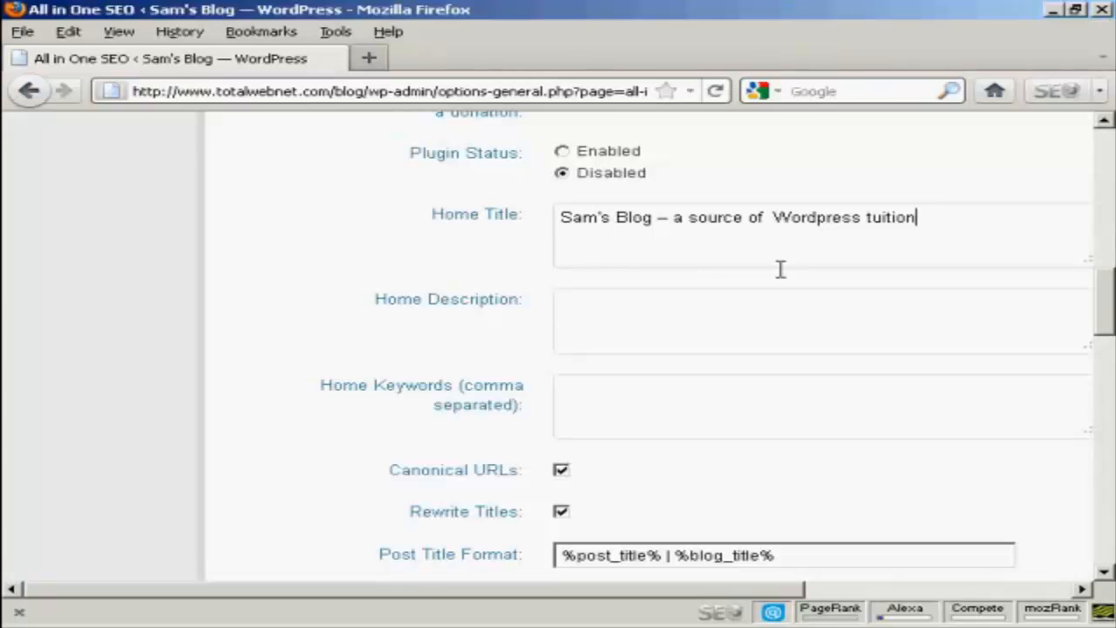
pyautogui.click(579, 308)
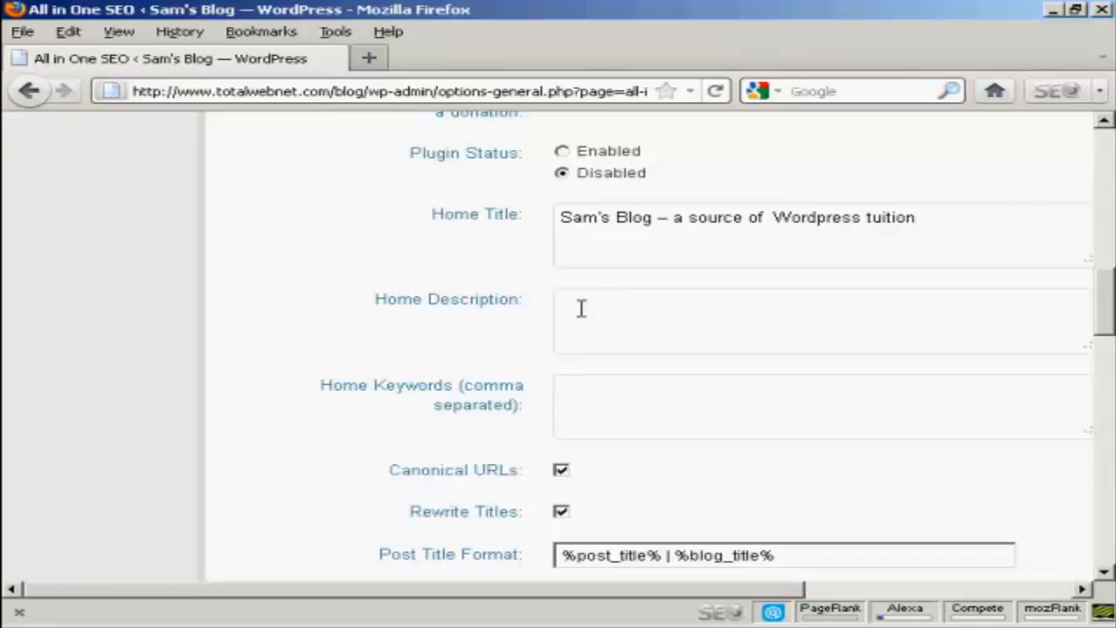
# Paste the blog's learning-WordPress description paragraph into the Home Description field.
pyautogui.click(581, 308)
pyautogui.write("Discover how to take WordPress to the next level!  This is the blog used in the videos.  You'll find a great way to learn about WordPress here!")
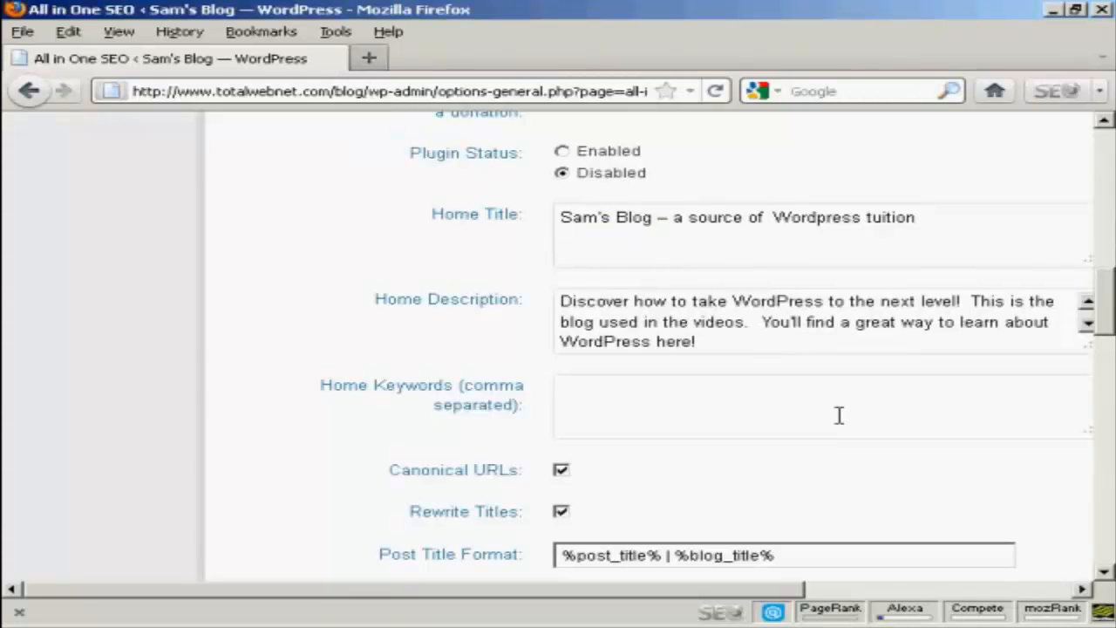
pyautogui.click(698, 341)
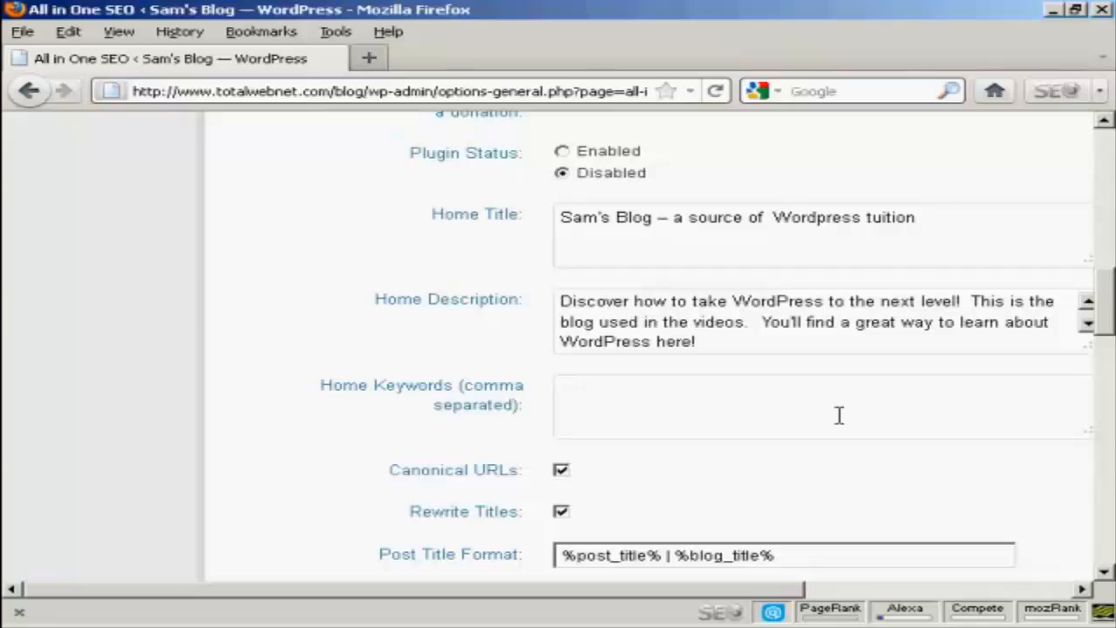
pyautogui.click(695, 341)
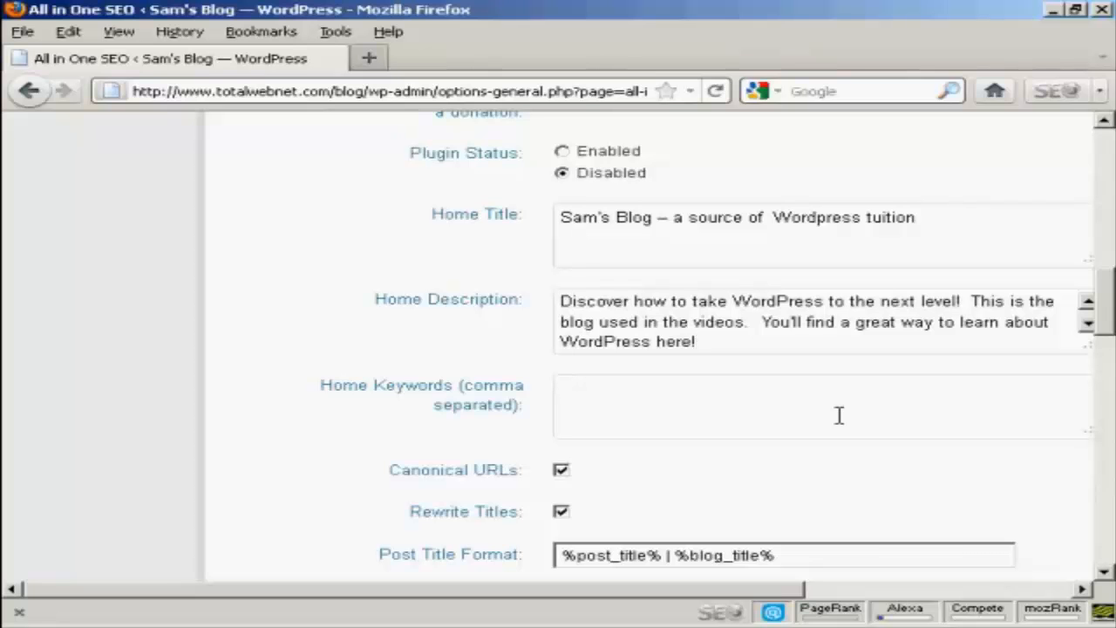
# Enter 'WordPress,blog,learn,video,source' as the Home Keywords.
pyautogui.scroll(-3)
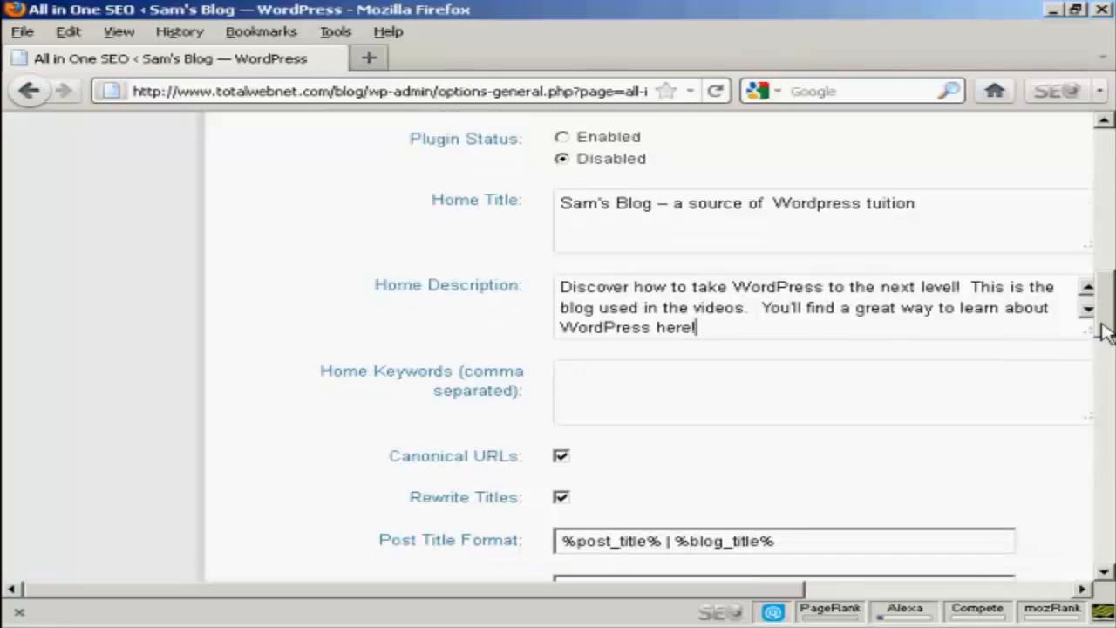
pyautogui.scroll(-3)
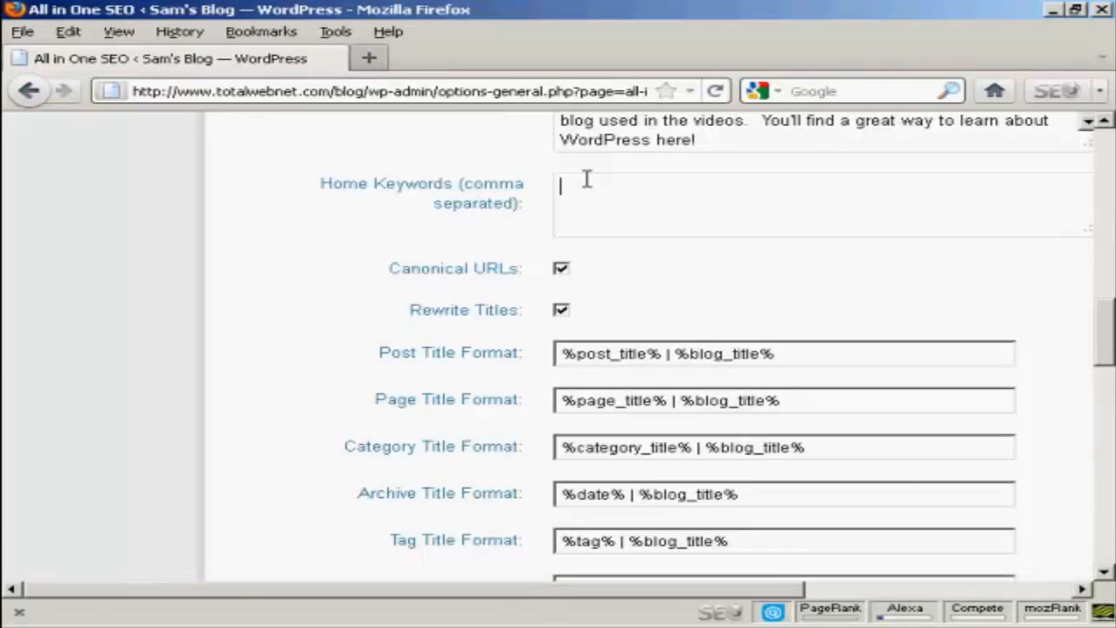
pyautogui.write('WordPress,blog,learn,video,source')
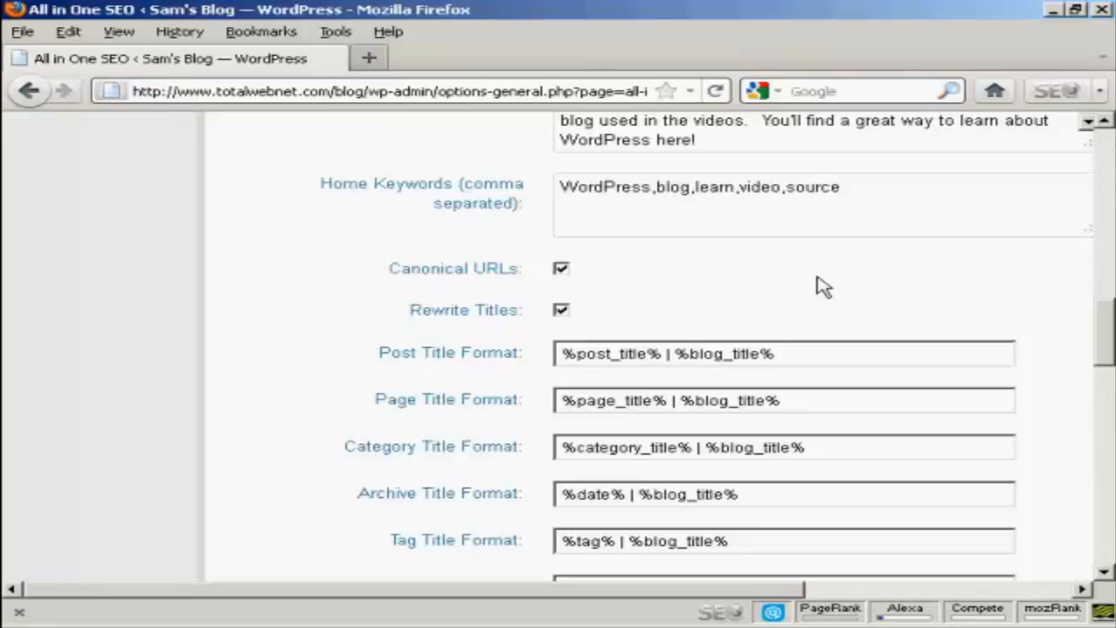
pyautogui.click(840, 187)
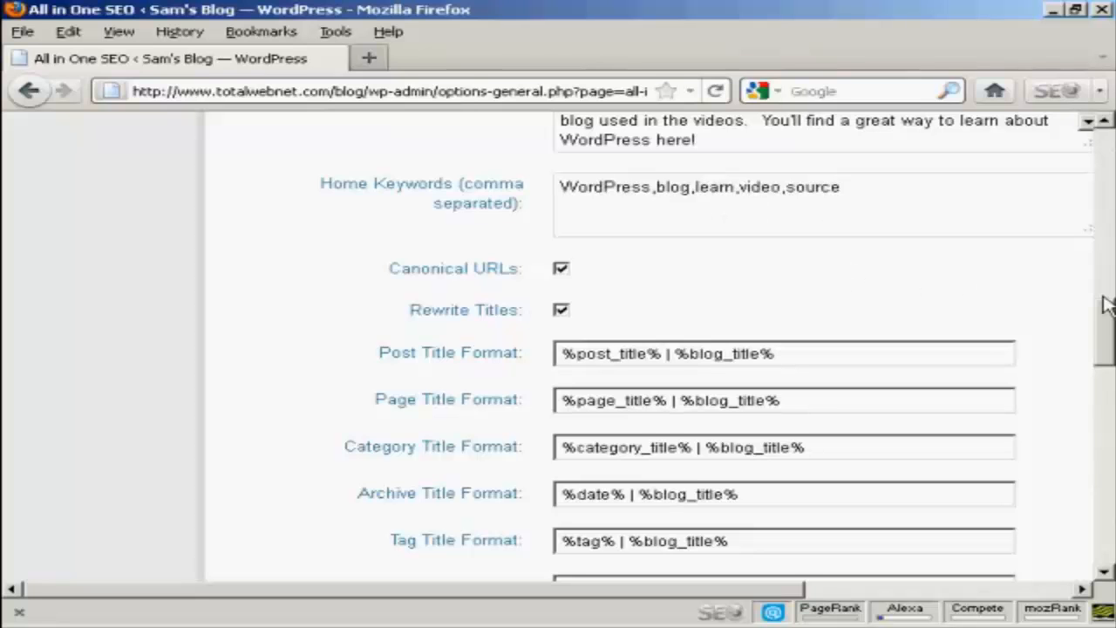
pyautogui.scroll(-3)
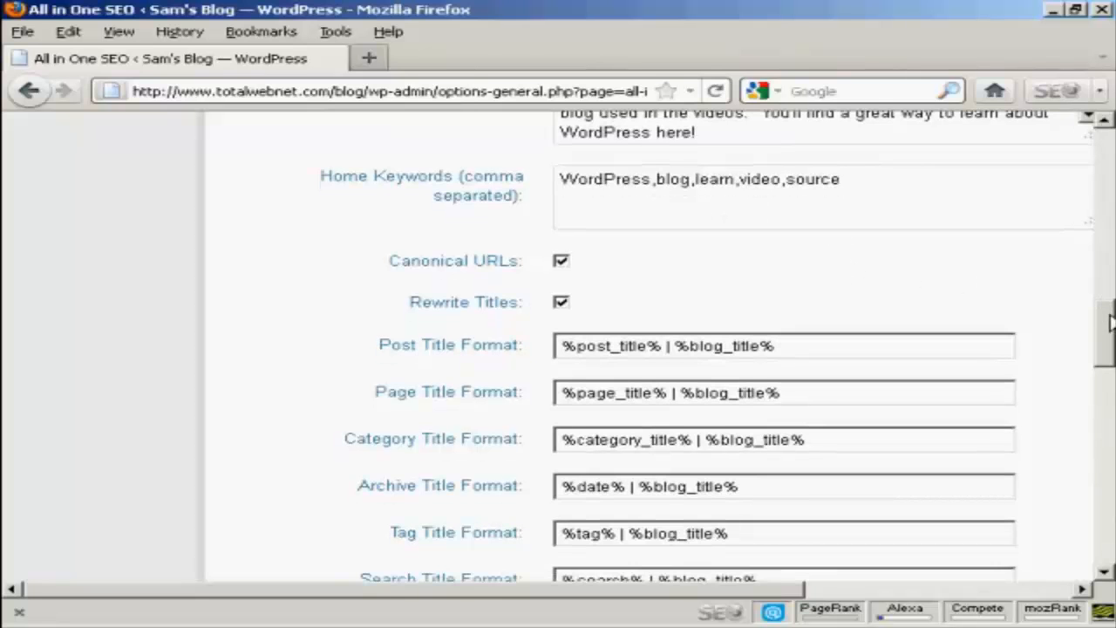
pyautogui.scroll(-3)
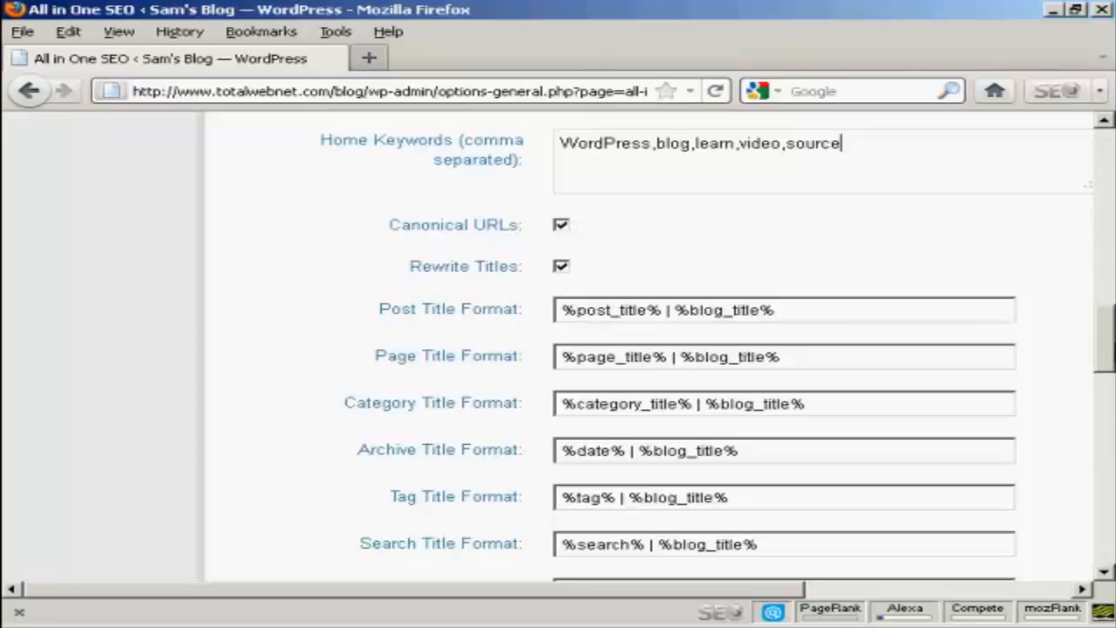
pyautogui.scroll(-3)
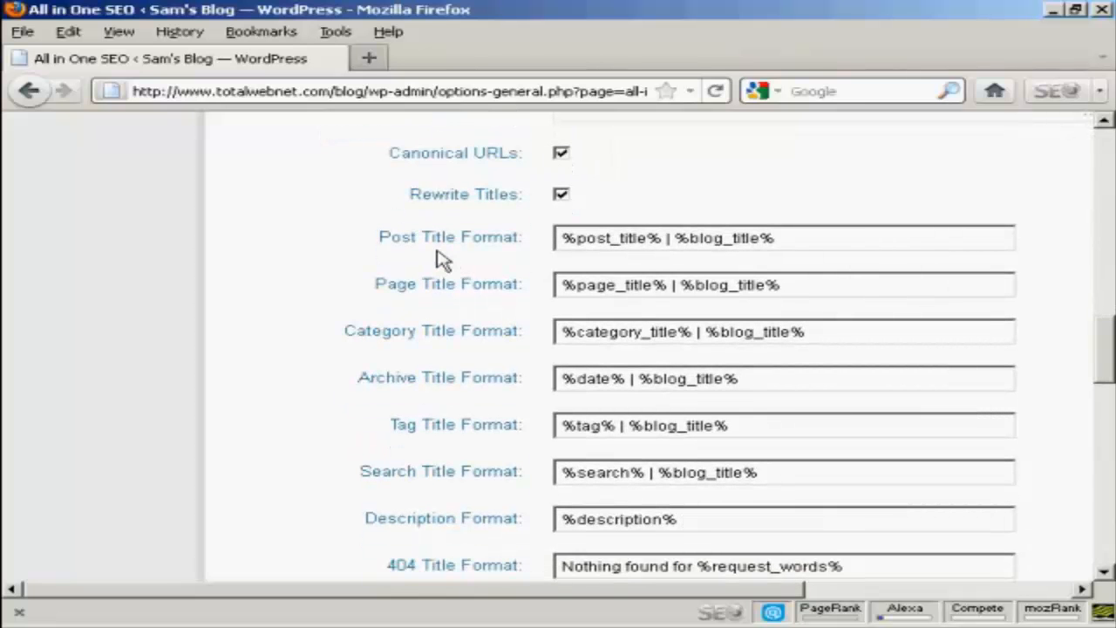
pyautogui.moveTo(824, 227)
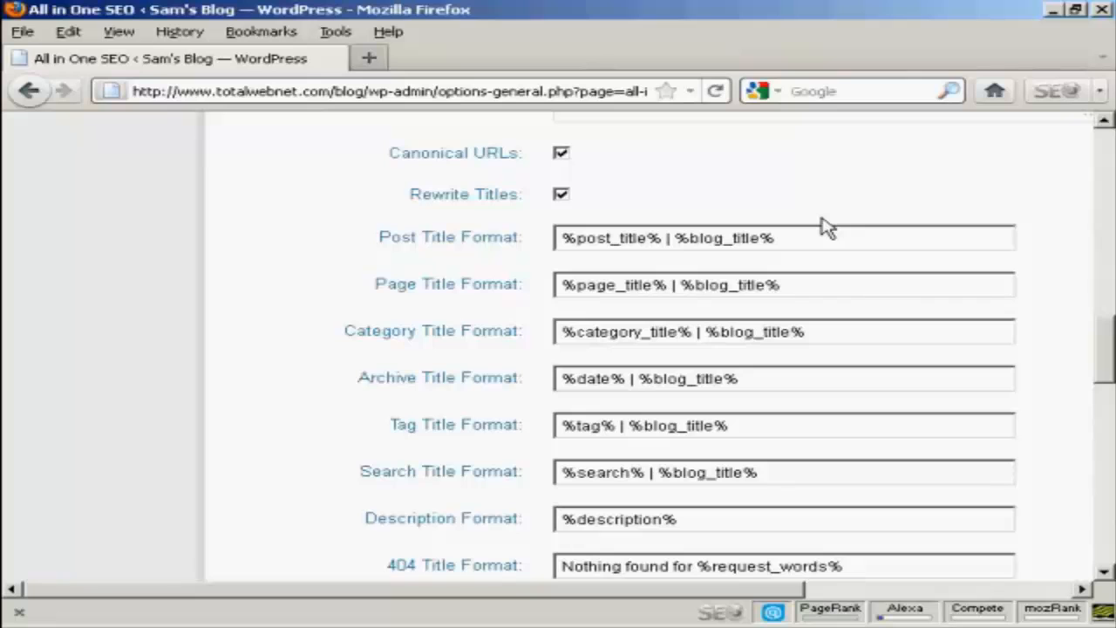
pyautogui.moveTo(809, 235)
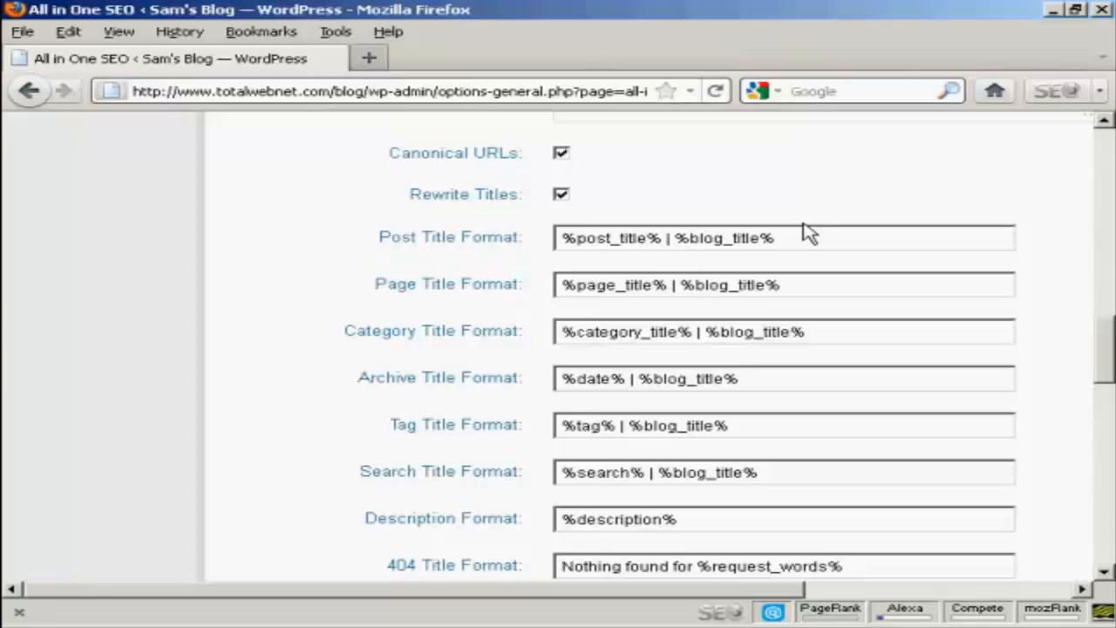
pyautogui.moveTo(671, 262)
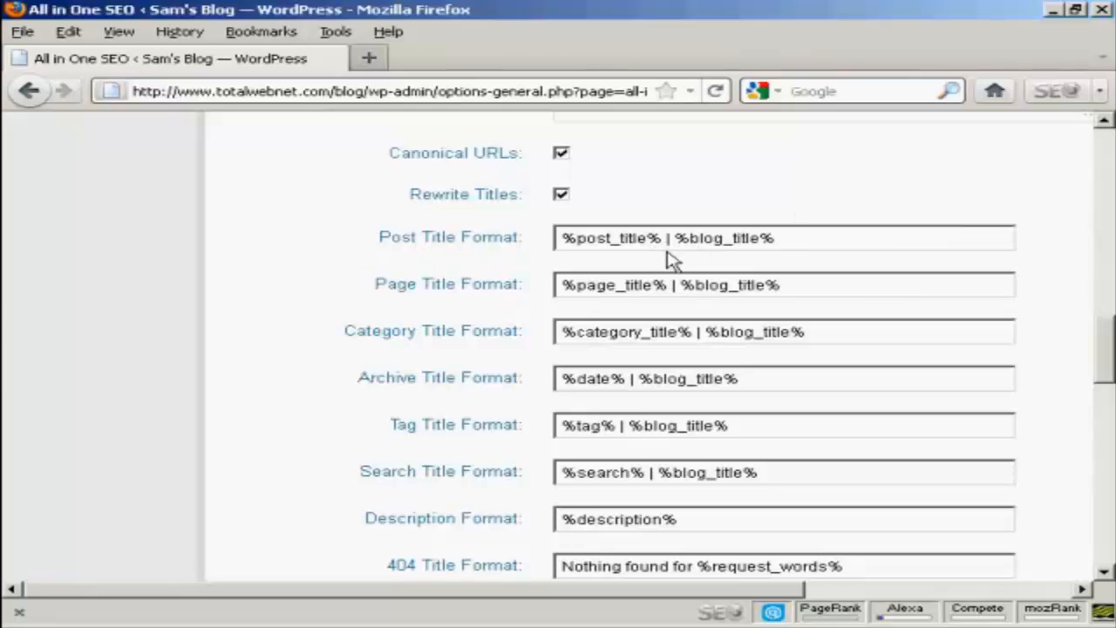
pyautogui.moveTo(836, 202)
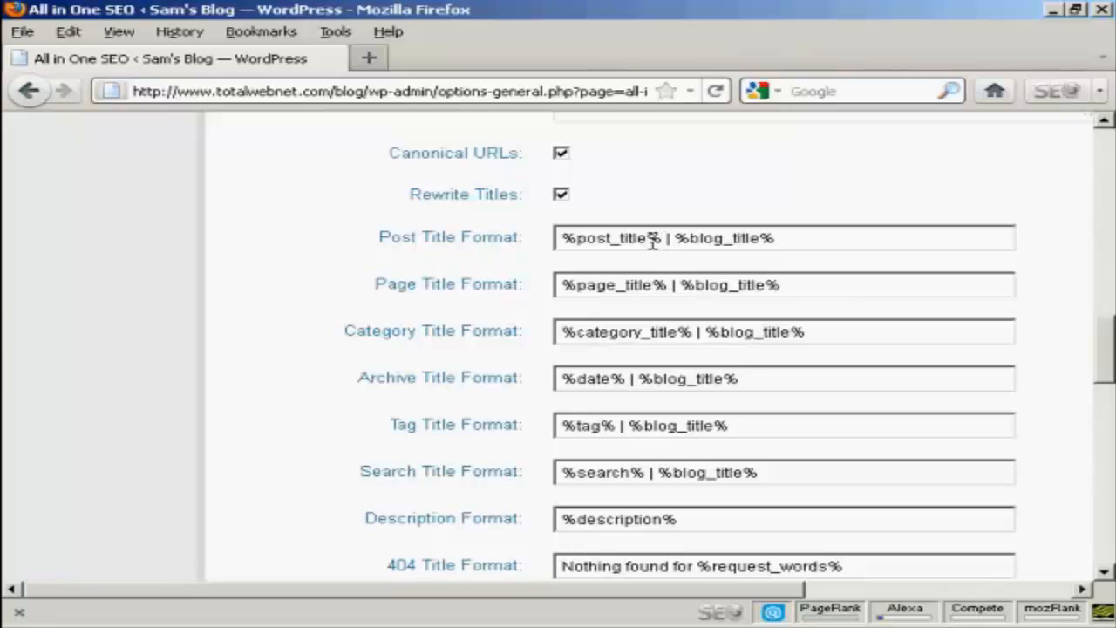
# Delete ' | %blog_title%' from the Post Title Format and Page Title Format.
pyautogui.moveTo(664, 237); pyautogui.dragTo(759, 237)
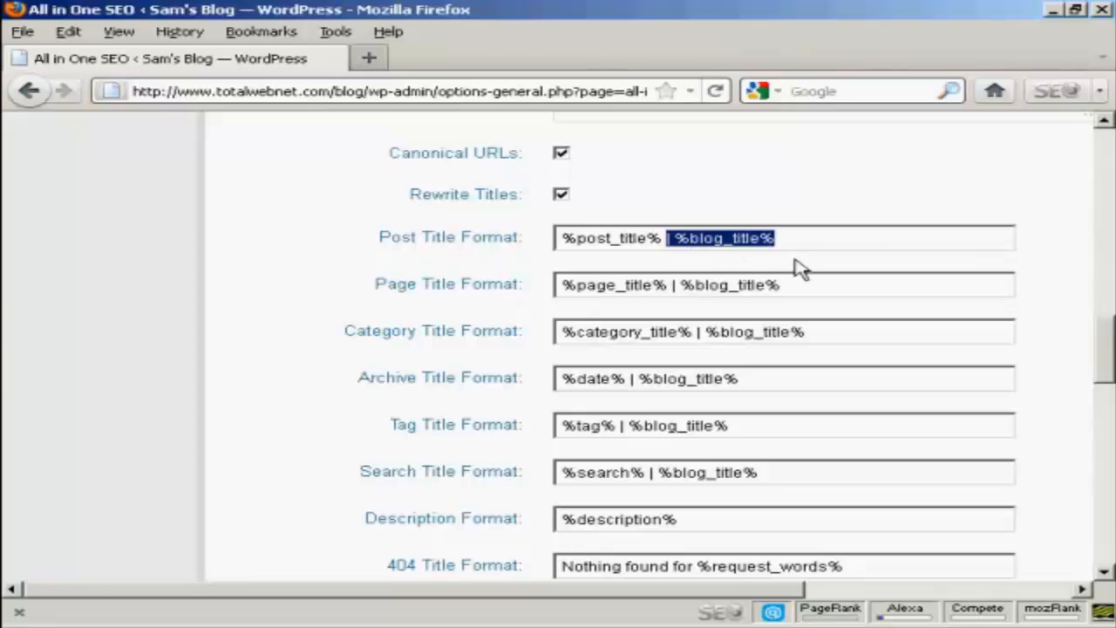
pyautogui.press('Delete')
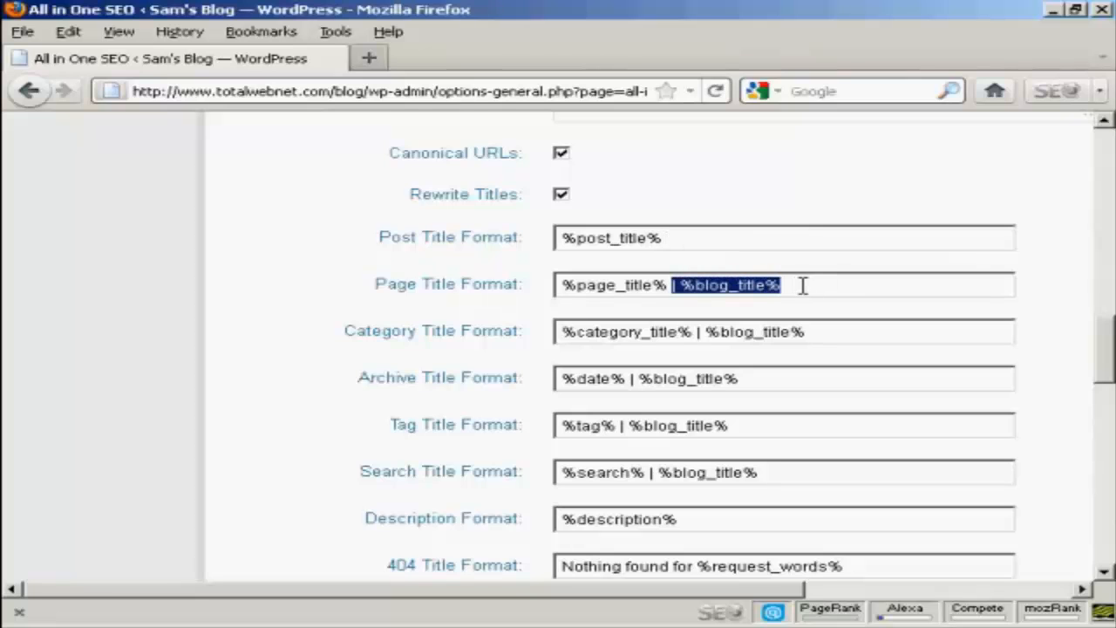
pyautogui.press('Delete')
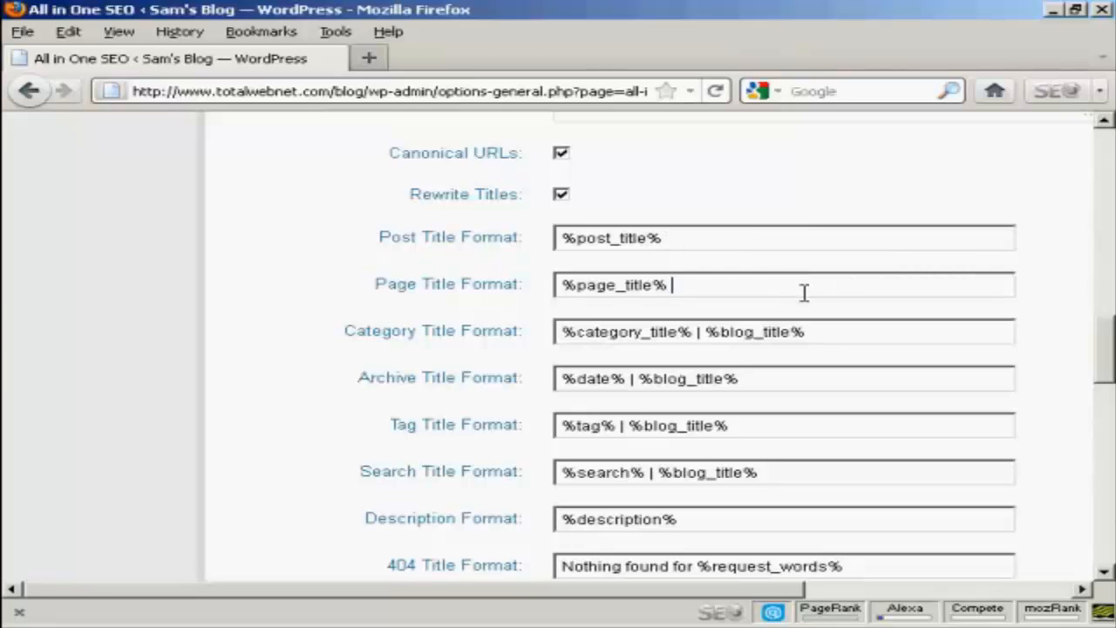
pyautogui.moveTo(434, 358)
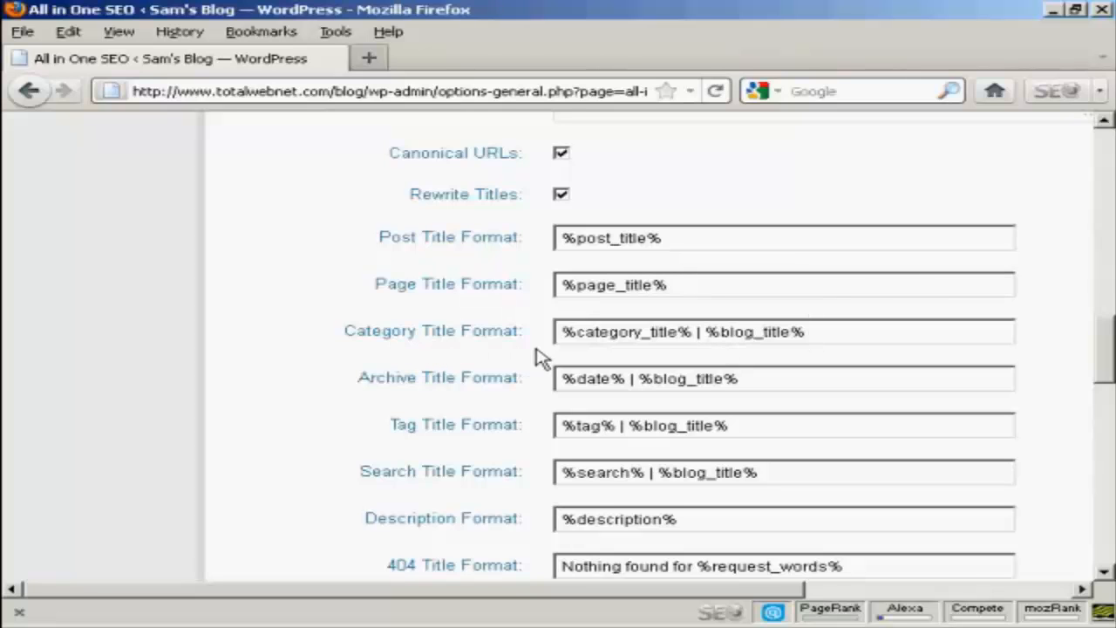
pyautogui.moveTo(541, 392)
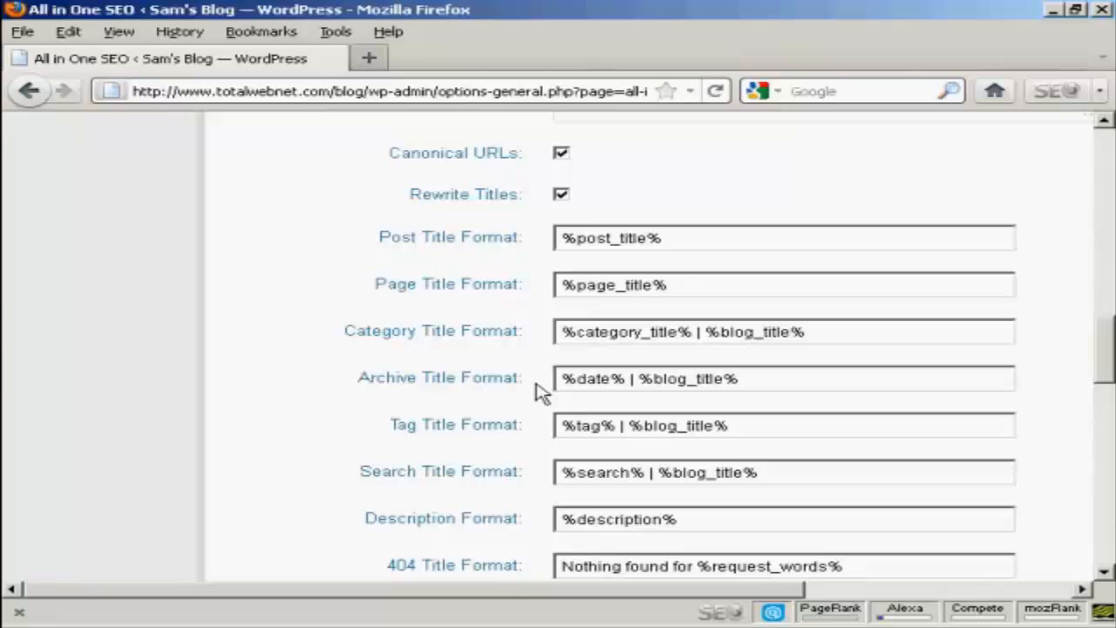
pyautogui.moveTo(632, 405)
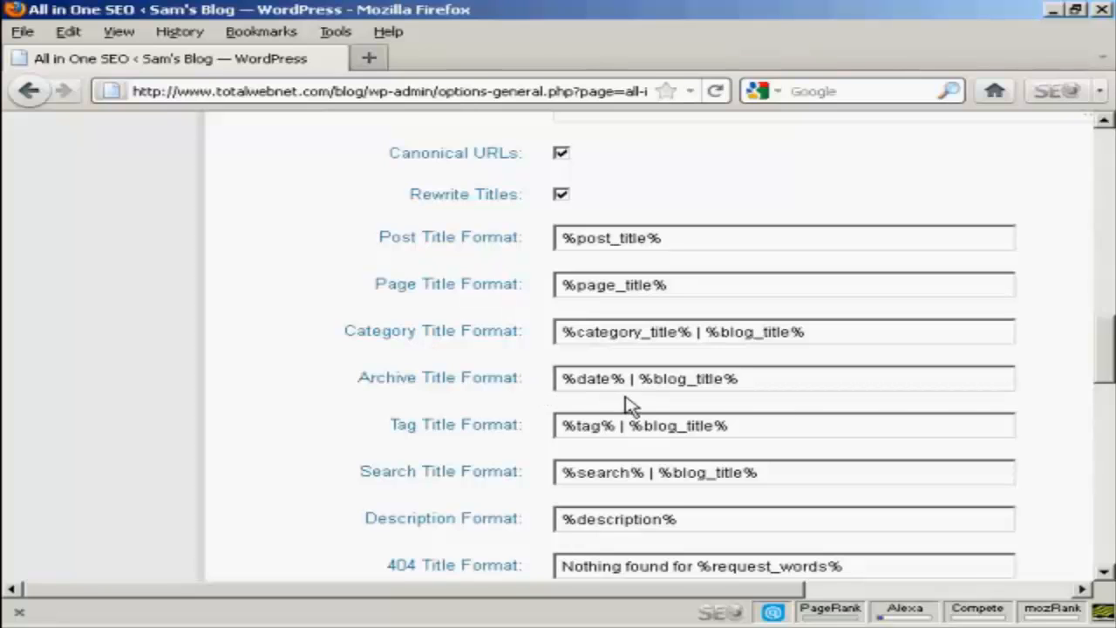
pyautogui.moveTo(1108, 348)
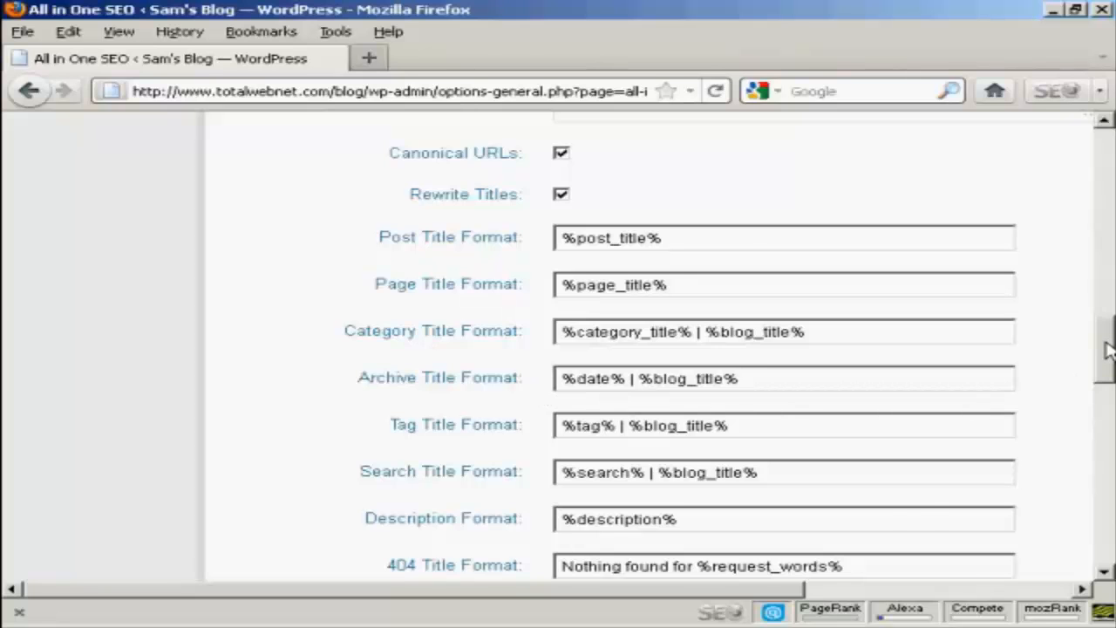
pyautogui.scroll(-3)
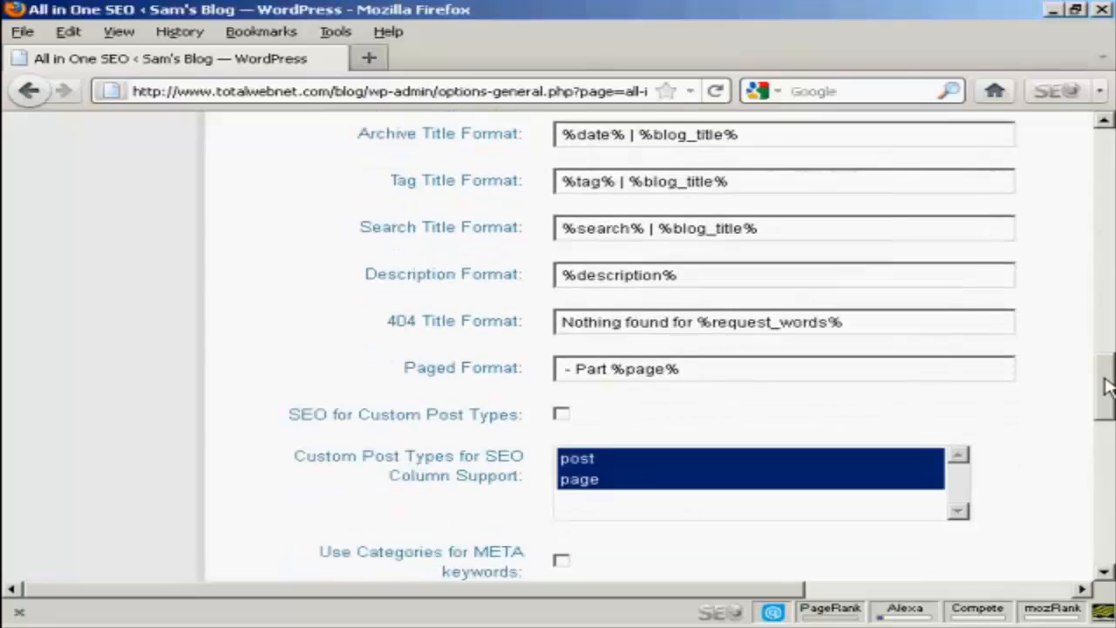
pyautogui.scroll(-3)
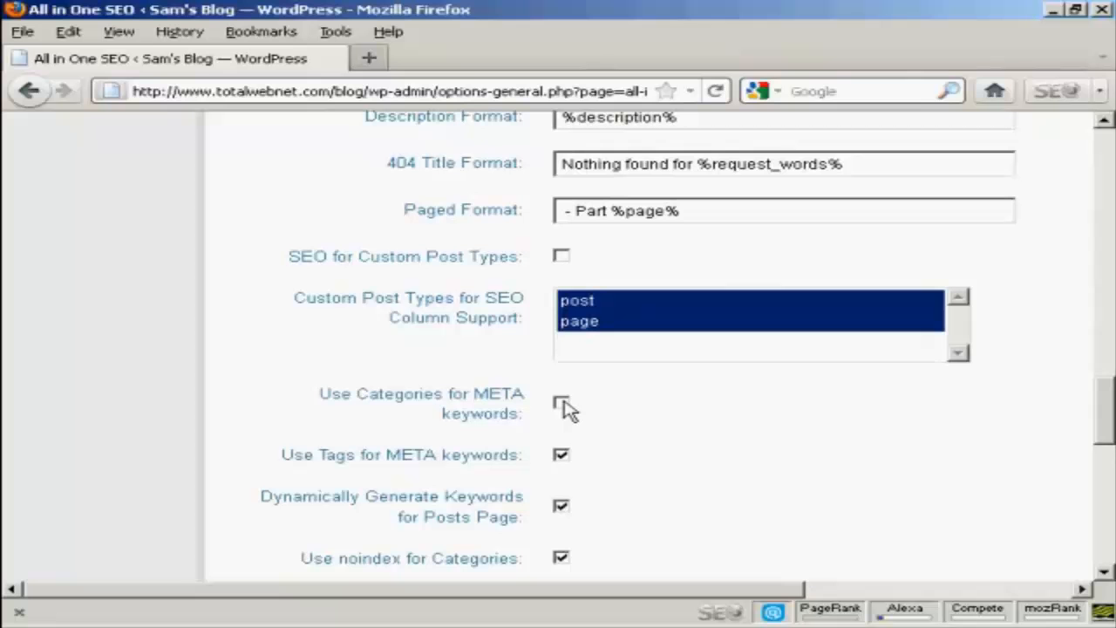
pyautogui.scroll(-3)
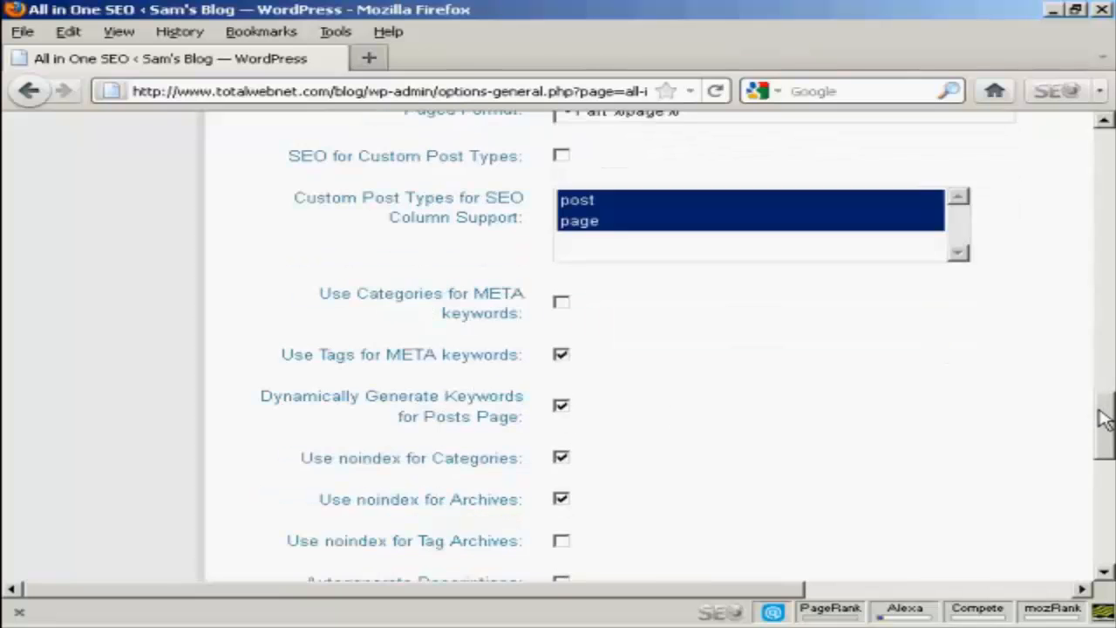
pyautogui.scroll(-3)
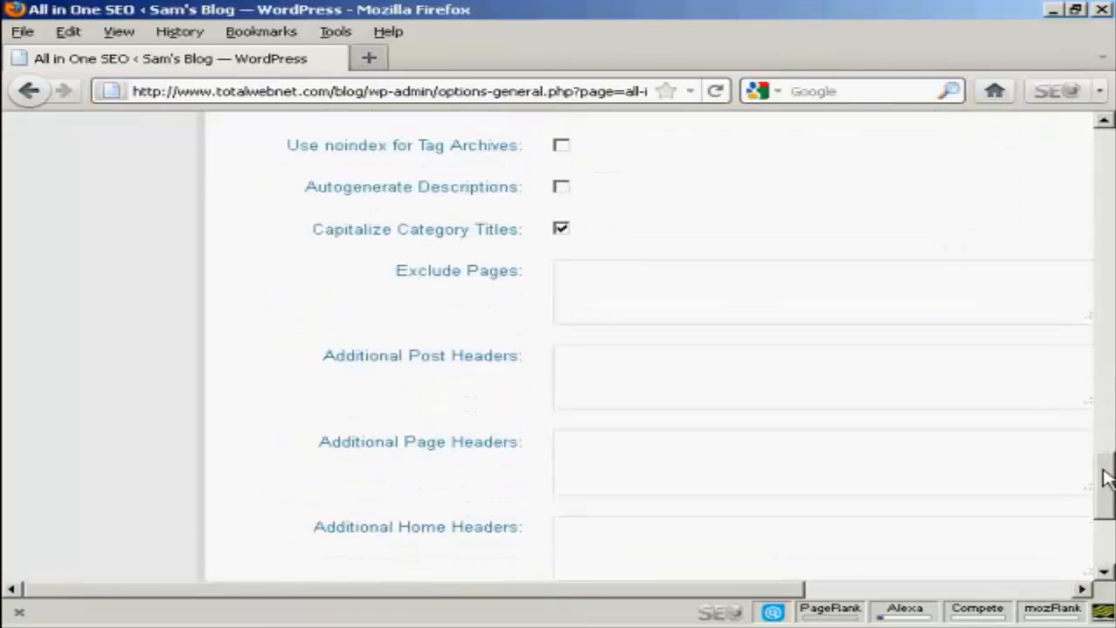
pyautogui.scroll(-3)
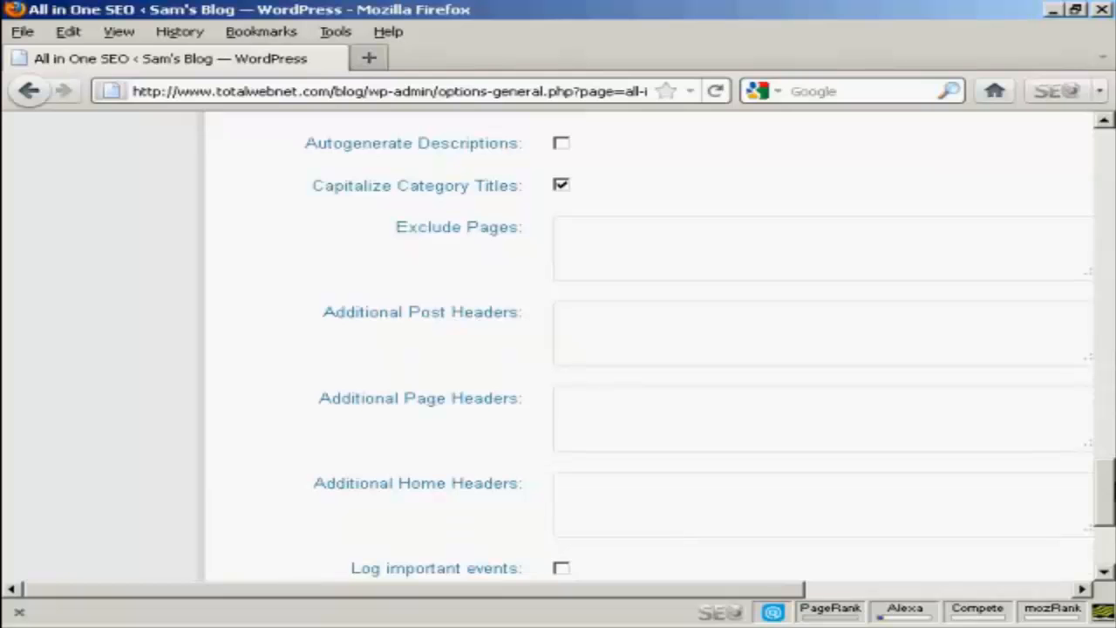
pyautogui.scroll(-3)
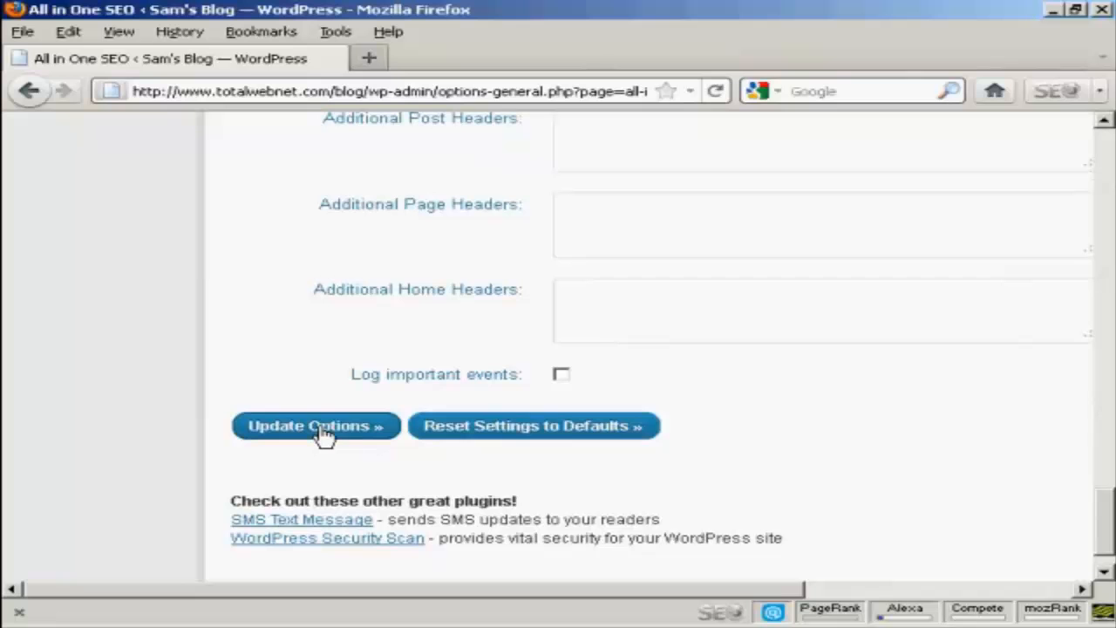
# Save the settings, set Plugin Status to Enabled, and tick the donation checkbox.
pyautogui.click(315, 426)
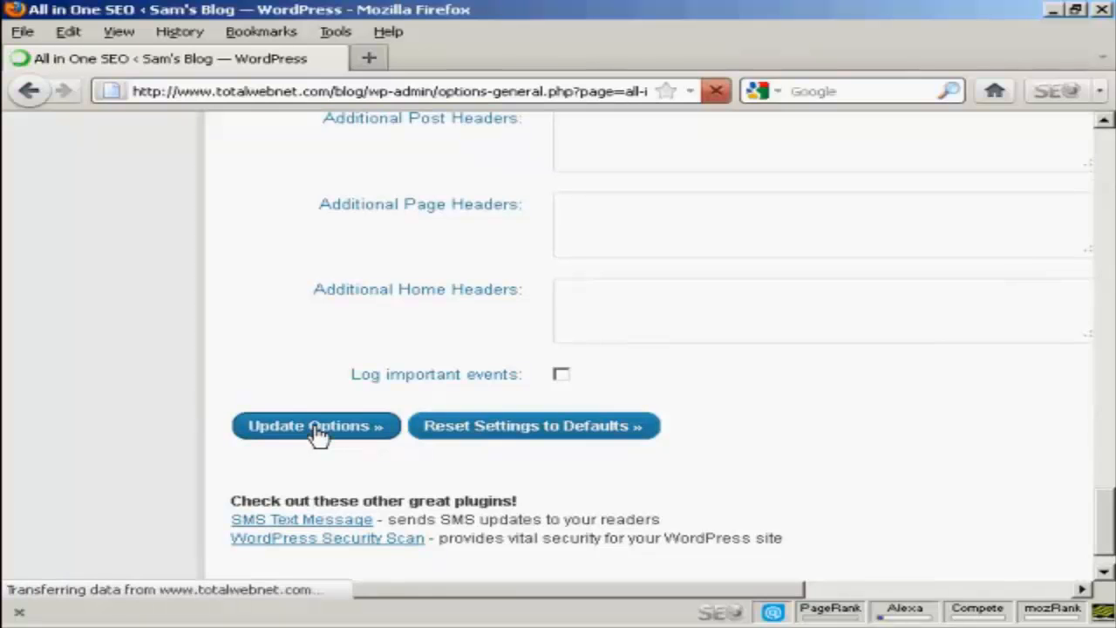
pyautogui.click(315, 426)
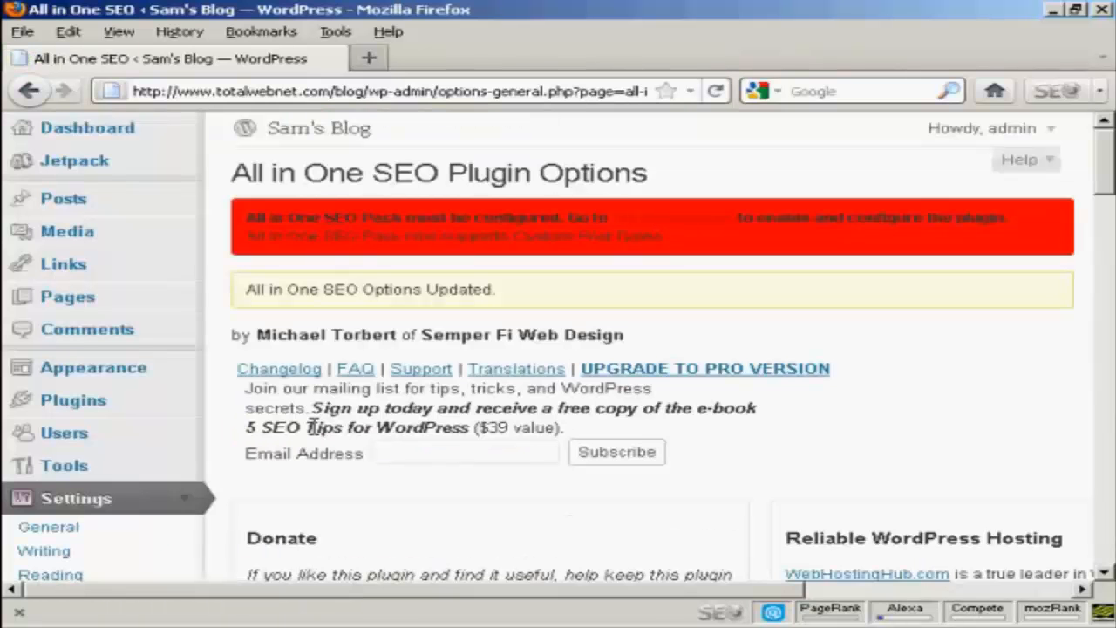
pyautogui.scroll(-3)
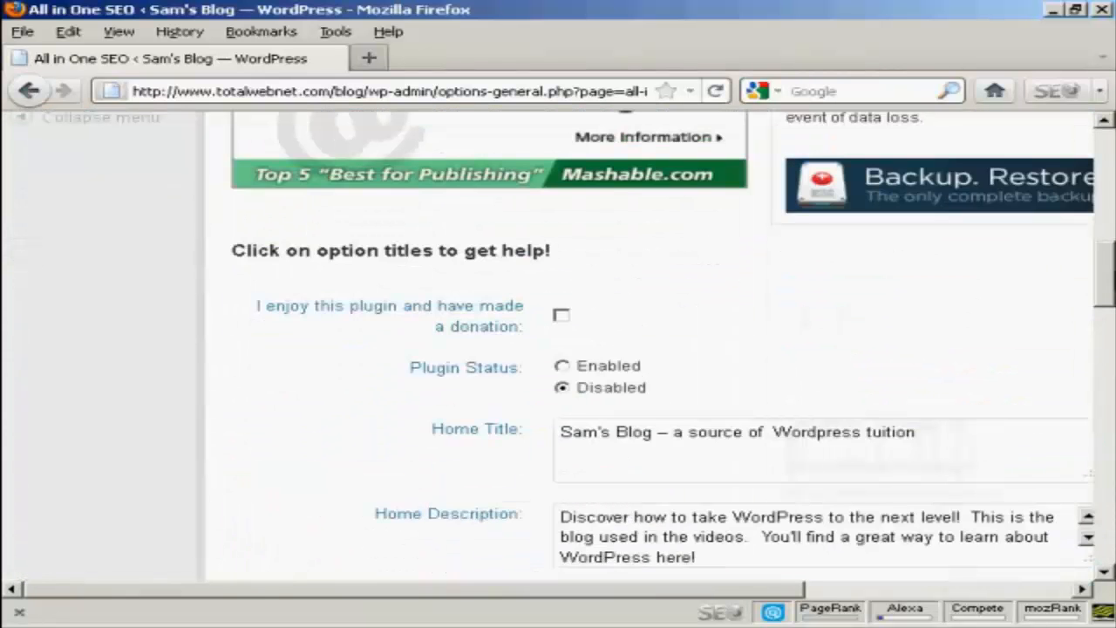
pyautogui.click(563, 365)
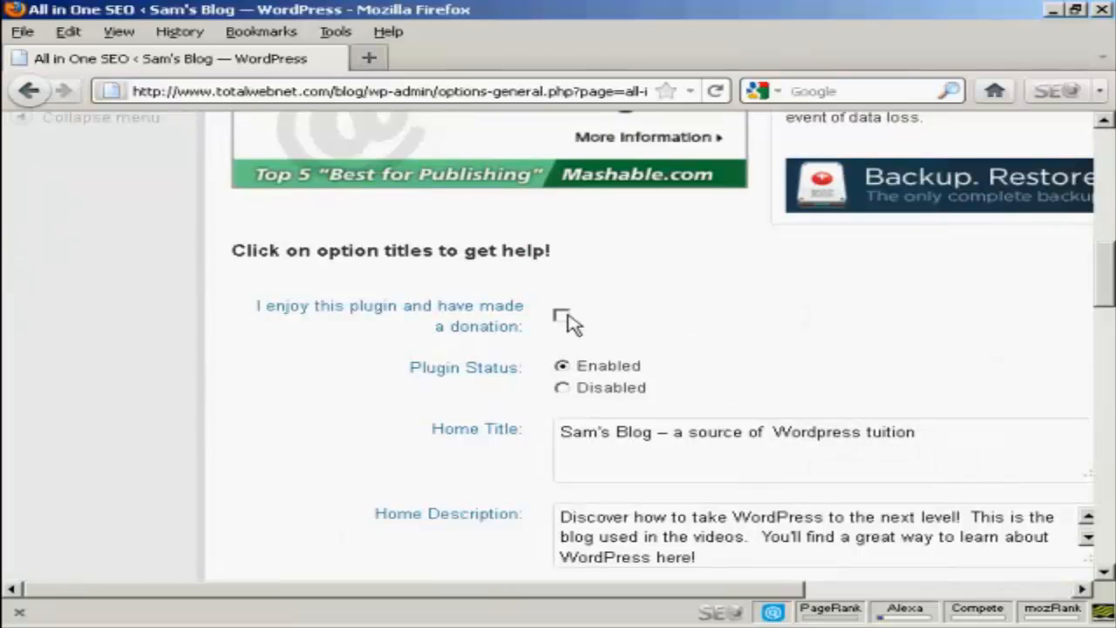
pyautogui.moveTo(782, 307)
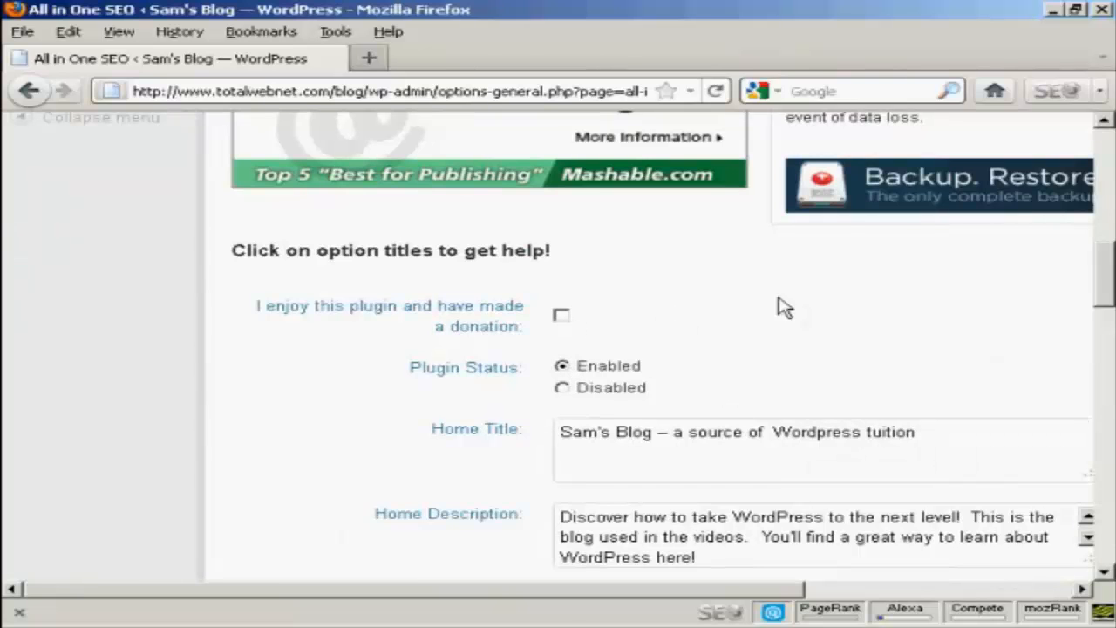
pyautogui.click(562, 315)
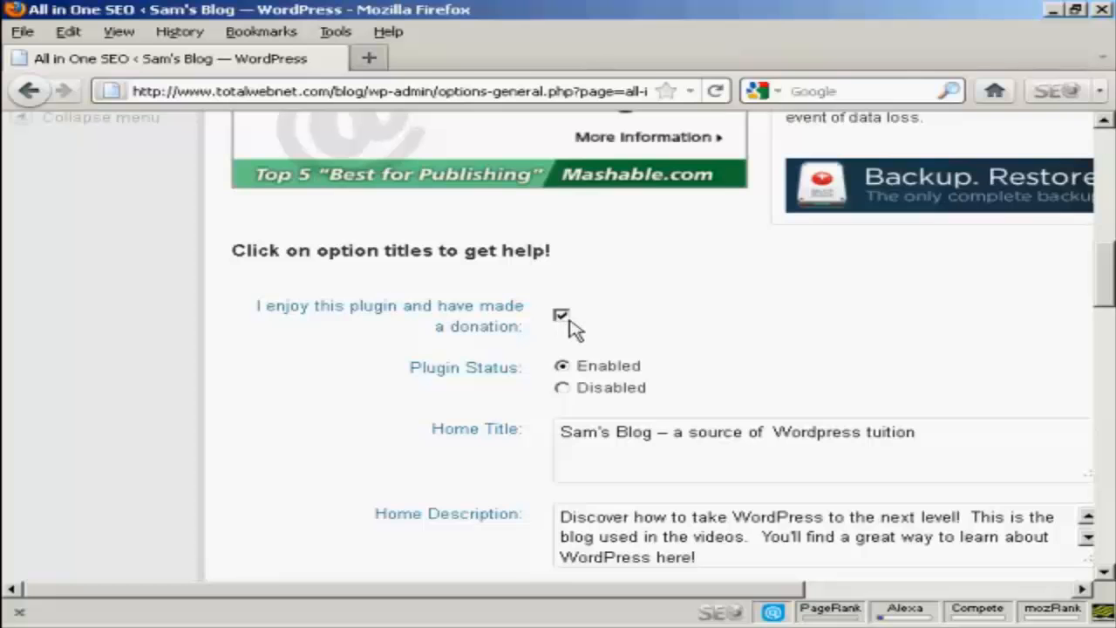
pyautogui.scroll(-3)
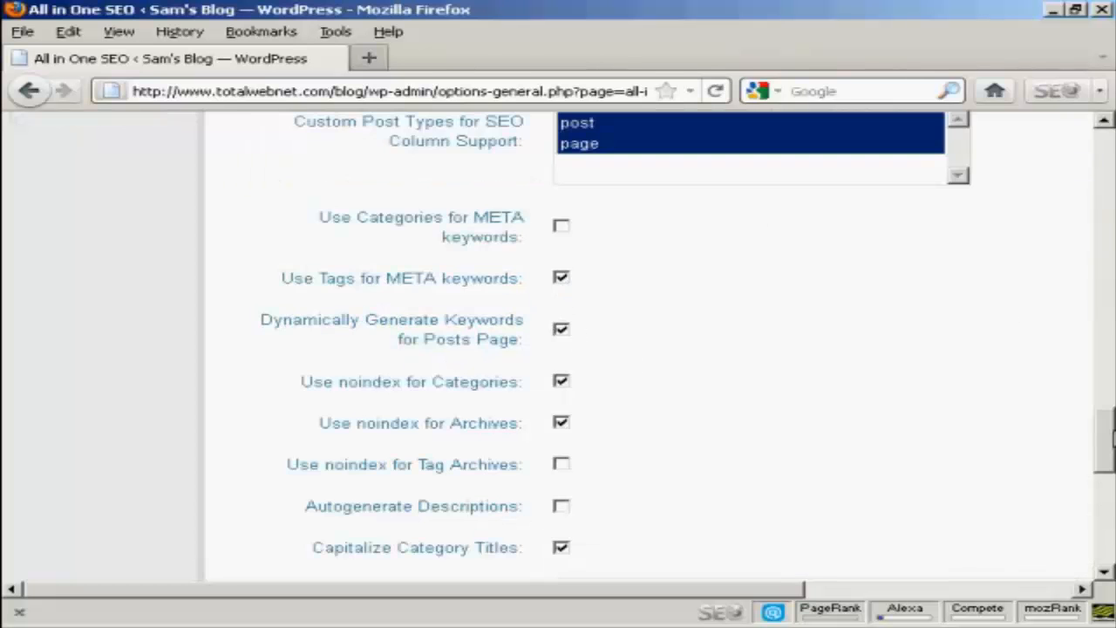
pyautogui.scroll(-3)
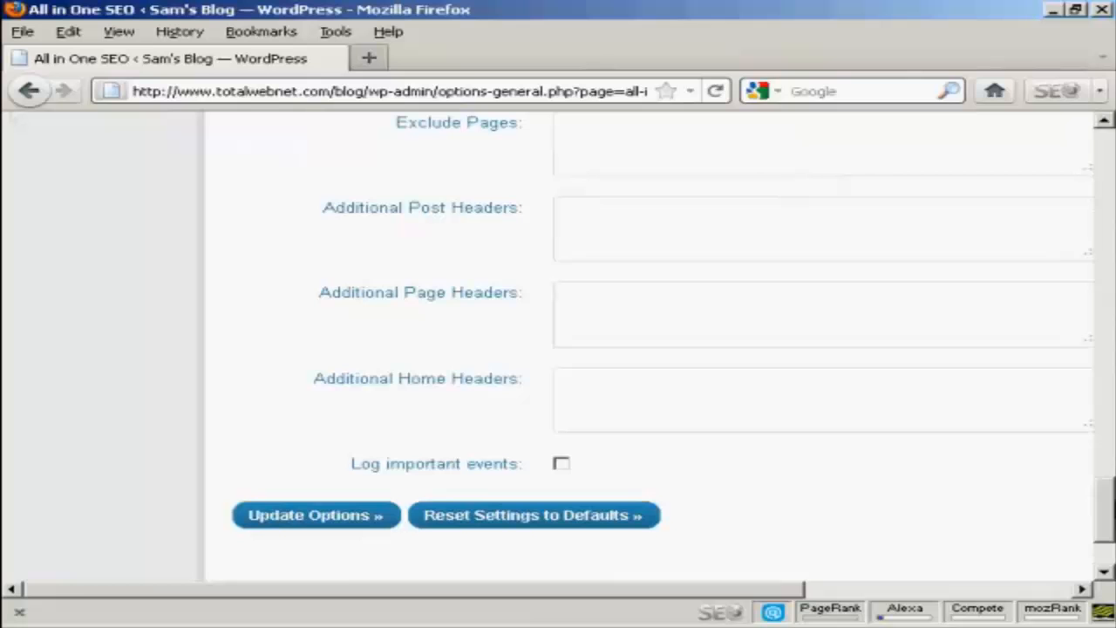
# Save the options with 'Update Options »' until the update confirmation appears.
pyautogui.click(315, 515)
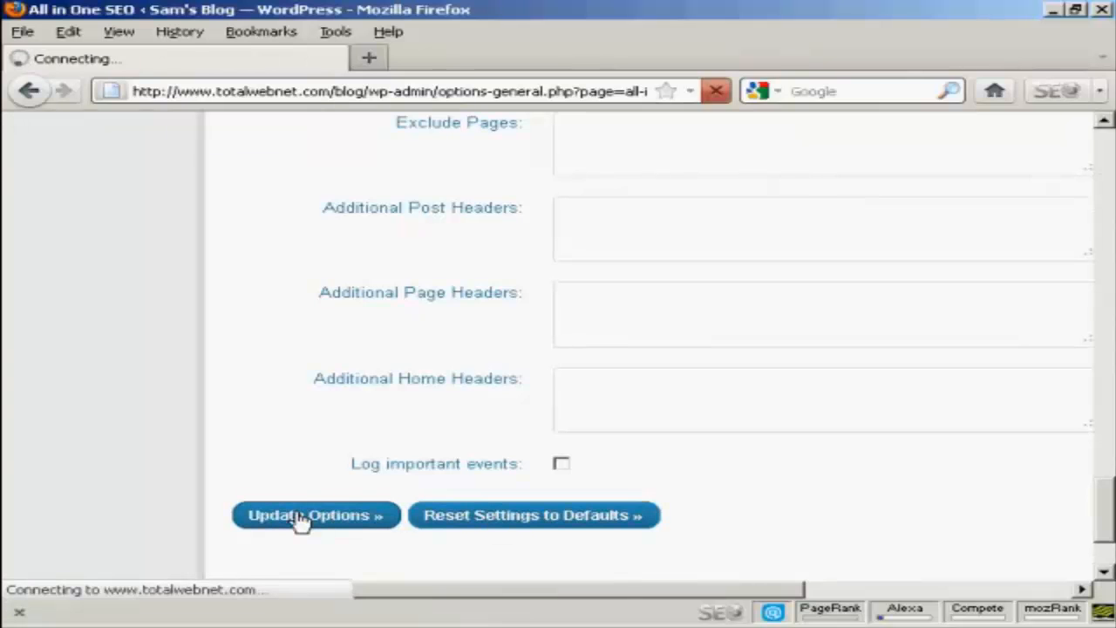
pyautogui.click(316, 514)
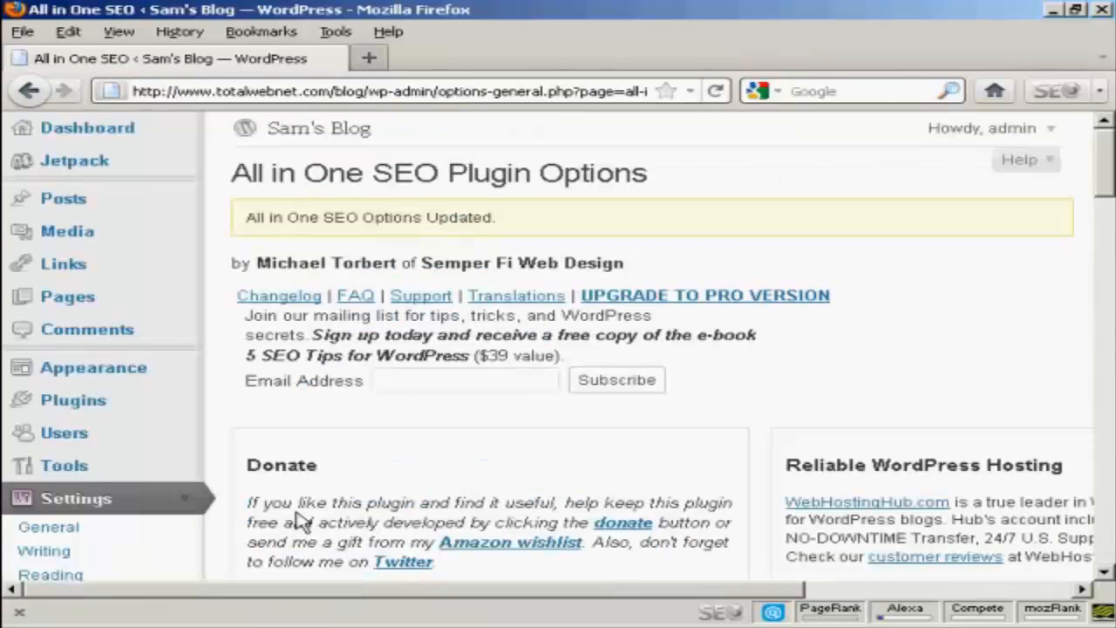
pyautogui.moveTo(632, 450)
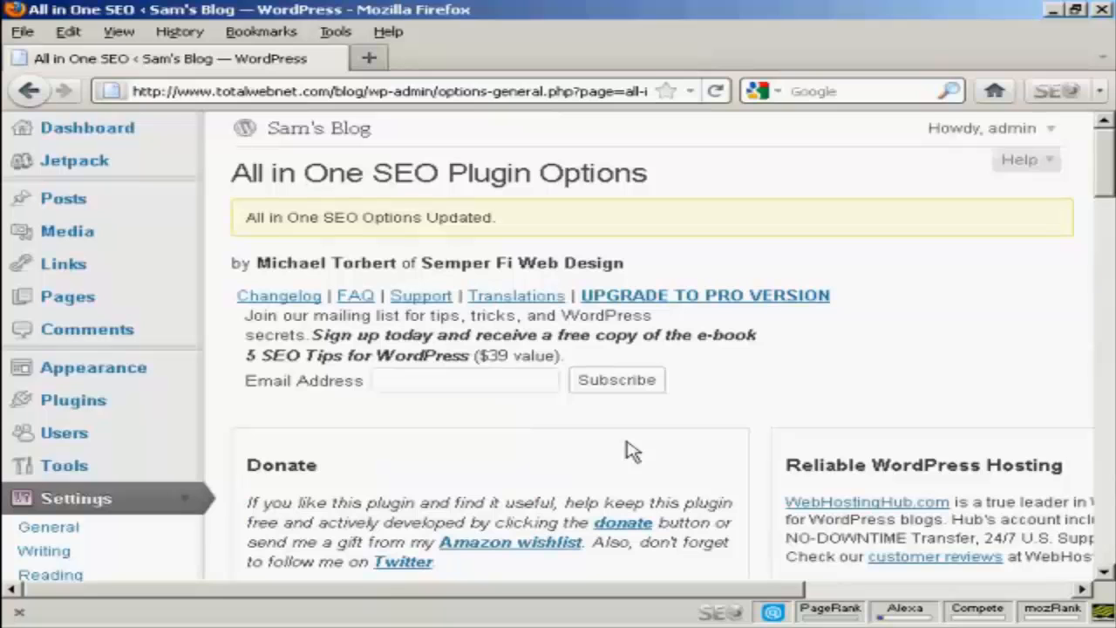
pyautogui.moveTo(901, 421)
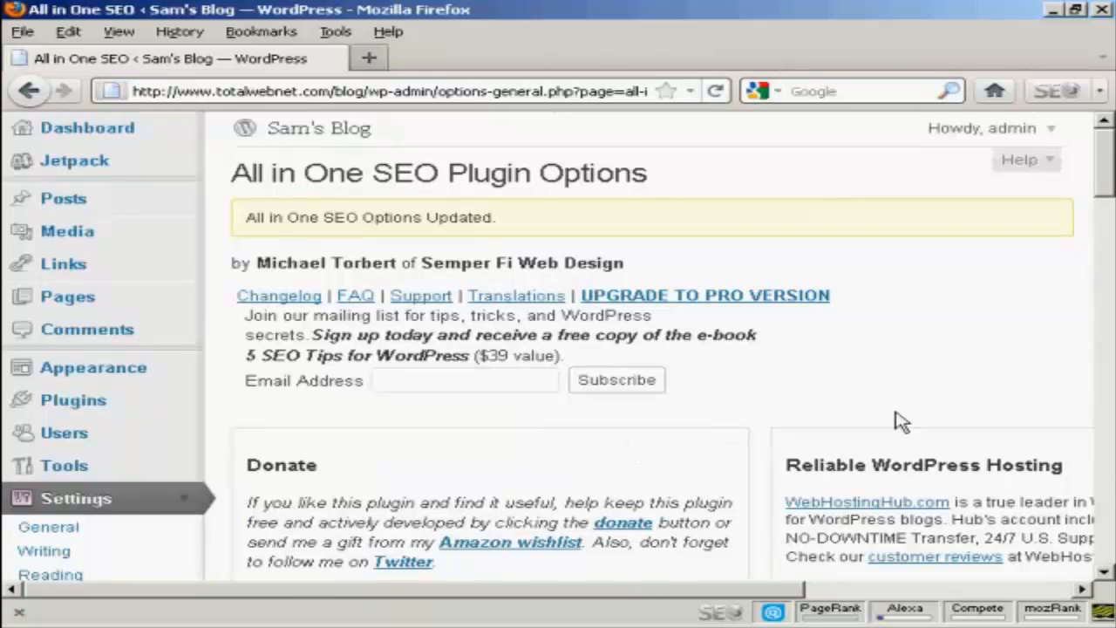
pyautogui.moveTo(605, 477)
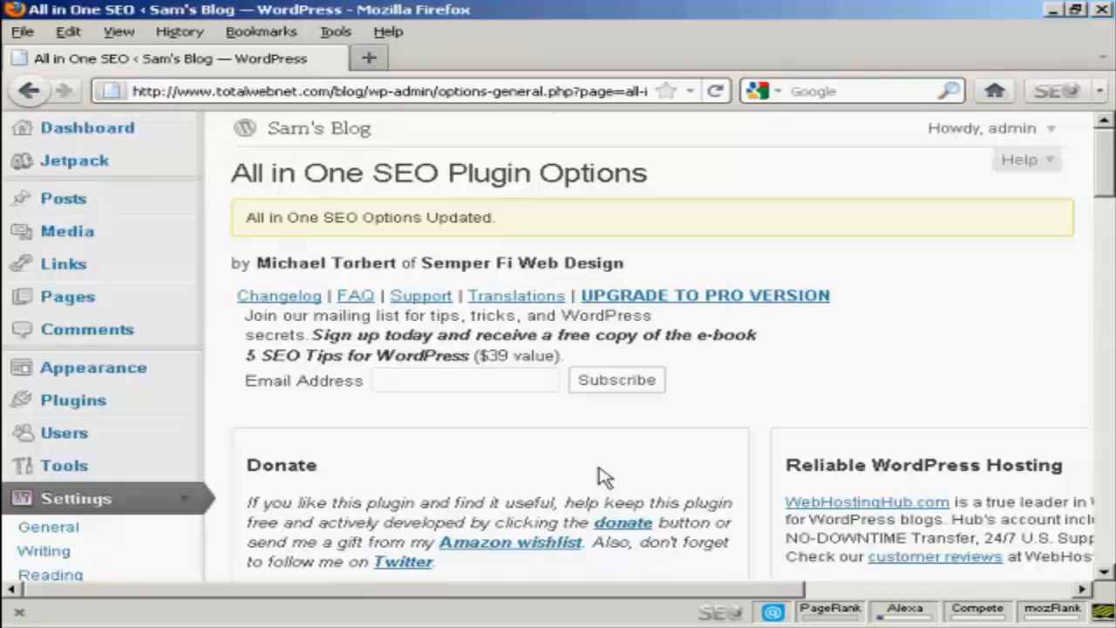
pyautogui.moveTo(574, 480)
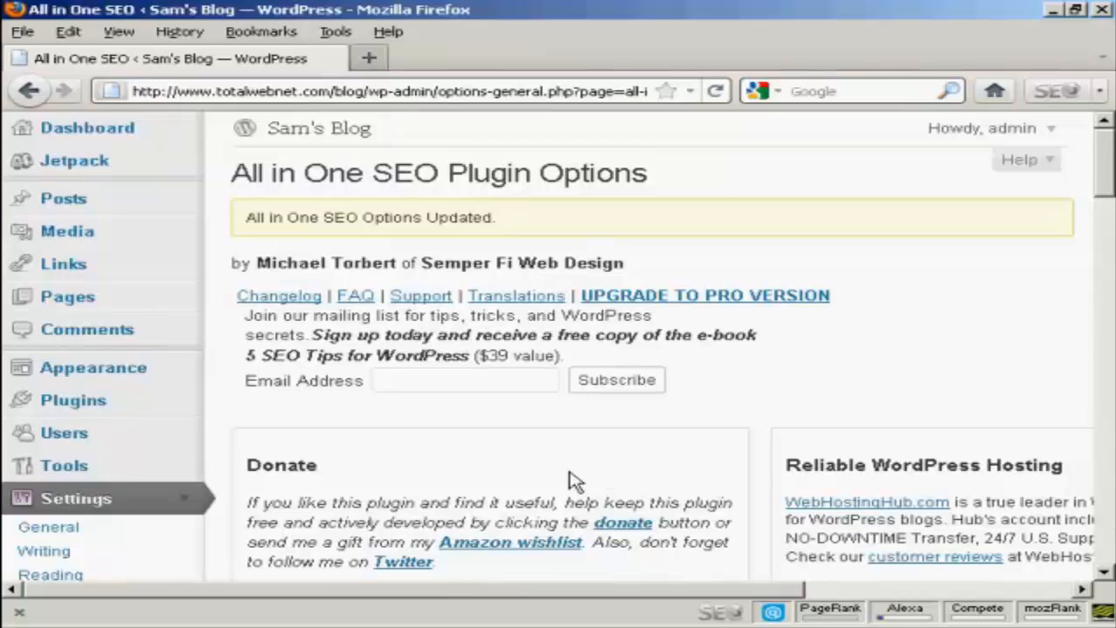
pyautogui.moveTo(63, 198)
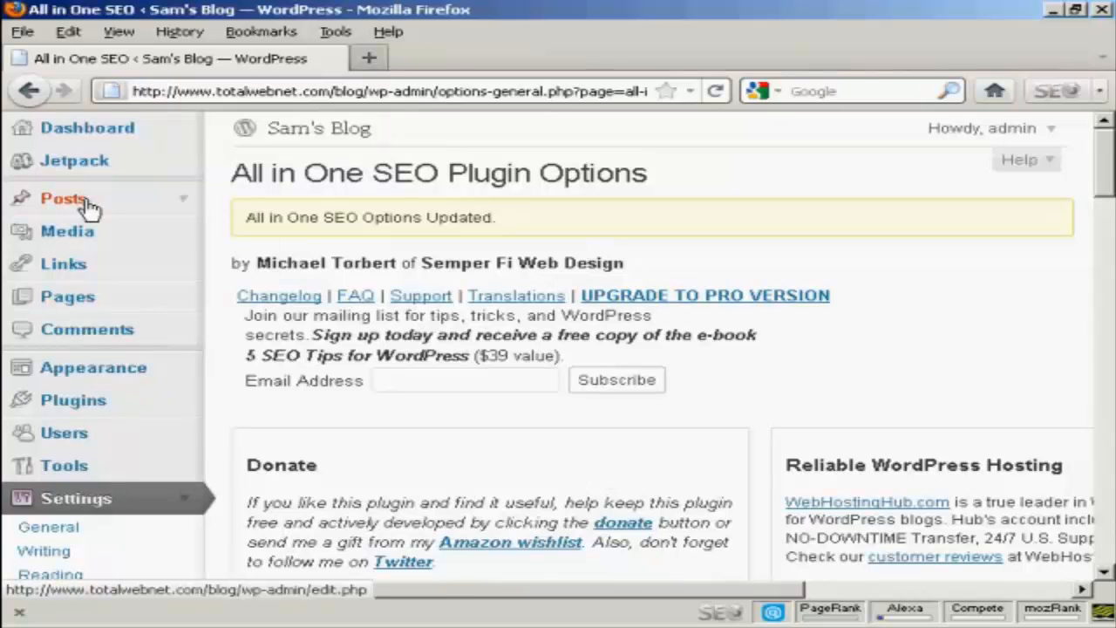
# Start a new post from Posts > Add New and scroll to the All in One SEO Pack panel.
pyautogui.click(62, 198)
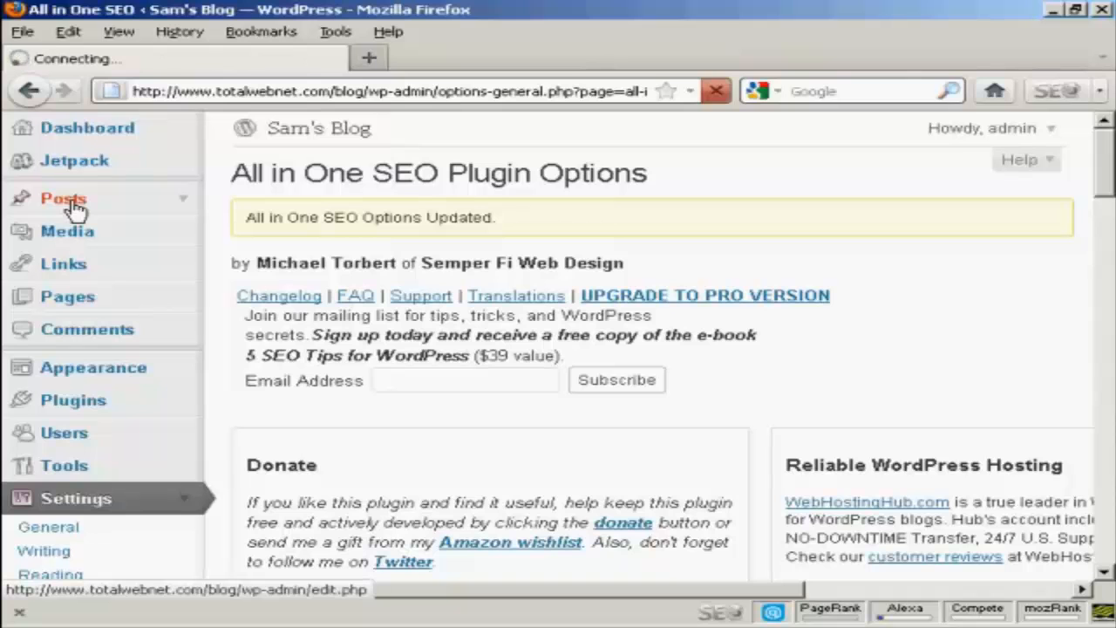
pyautogui.click(62, 198)
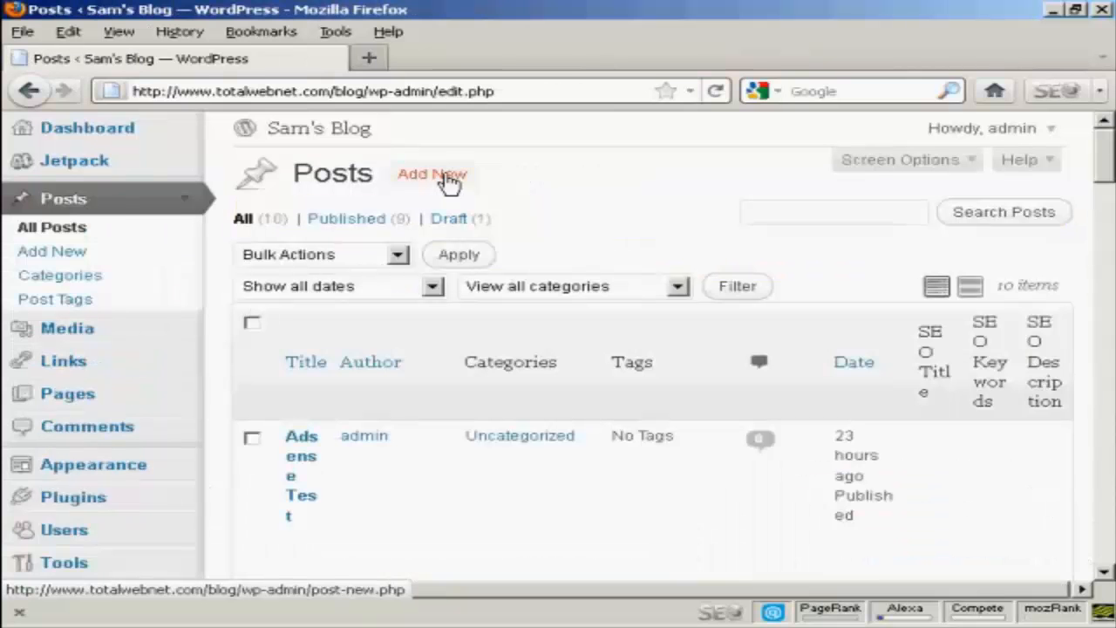
pyautogui.click(432, 173)
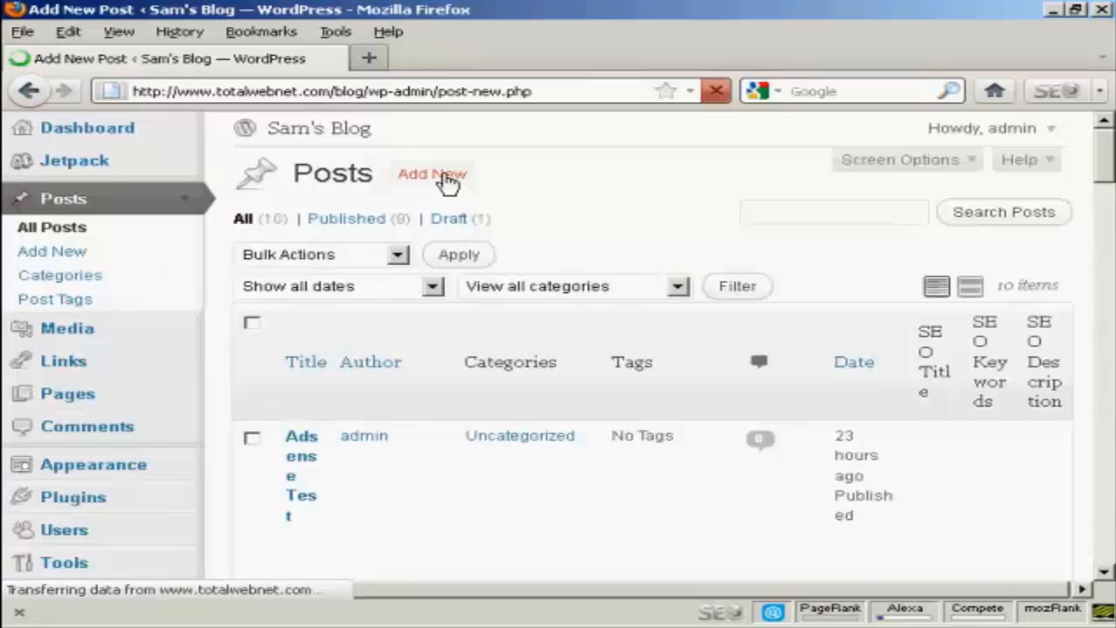
pyautogui.click(432, 173)
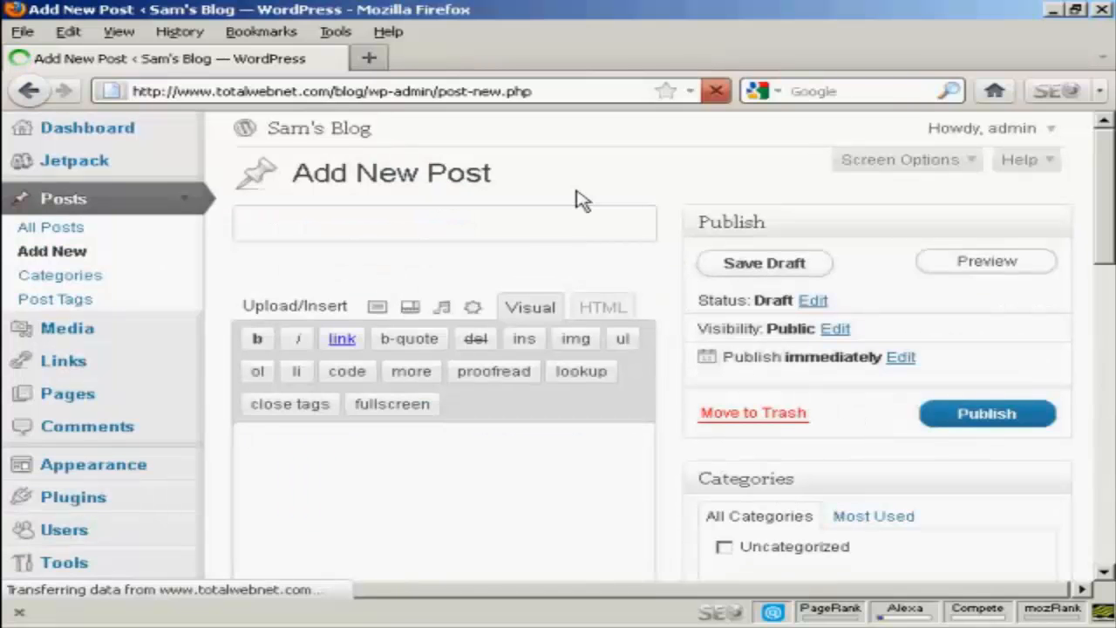
pyautogui.click(445, 223)
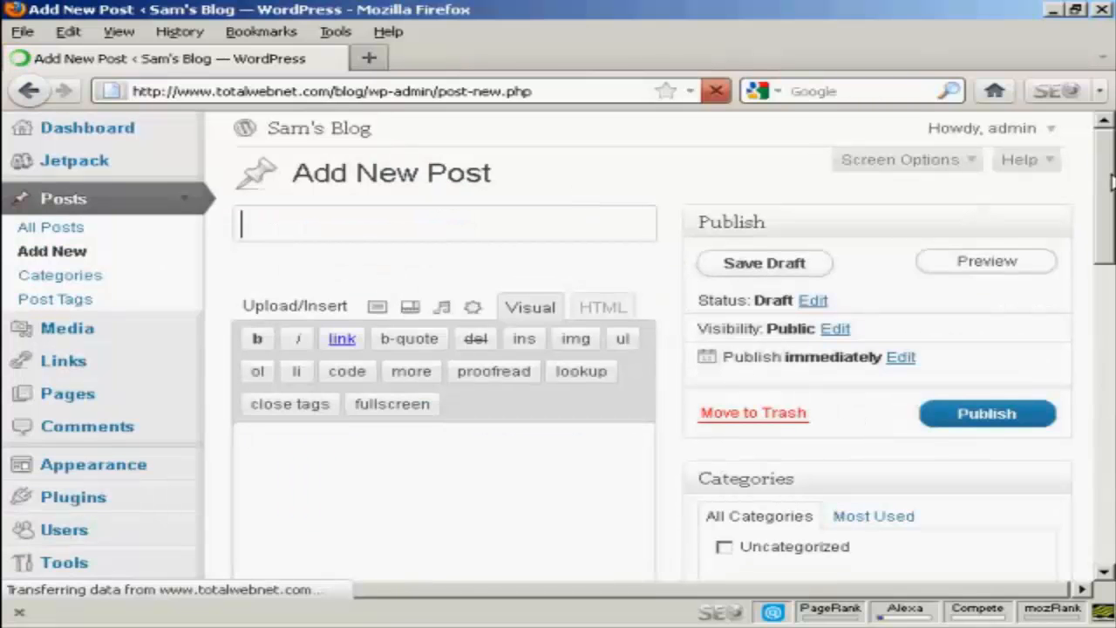
pyautogui.scroll(-3)
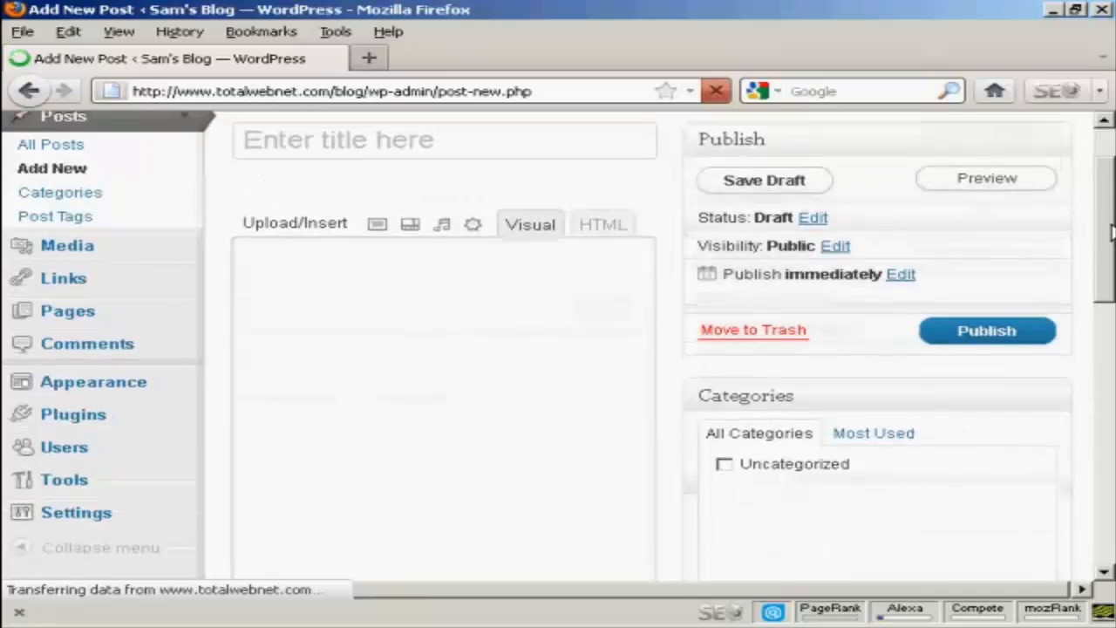
pyautogui.scroll(-3)
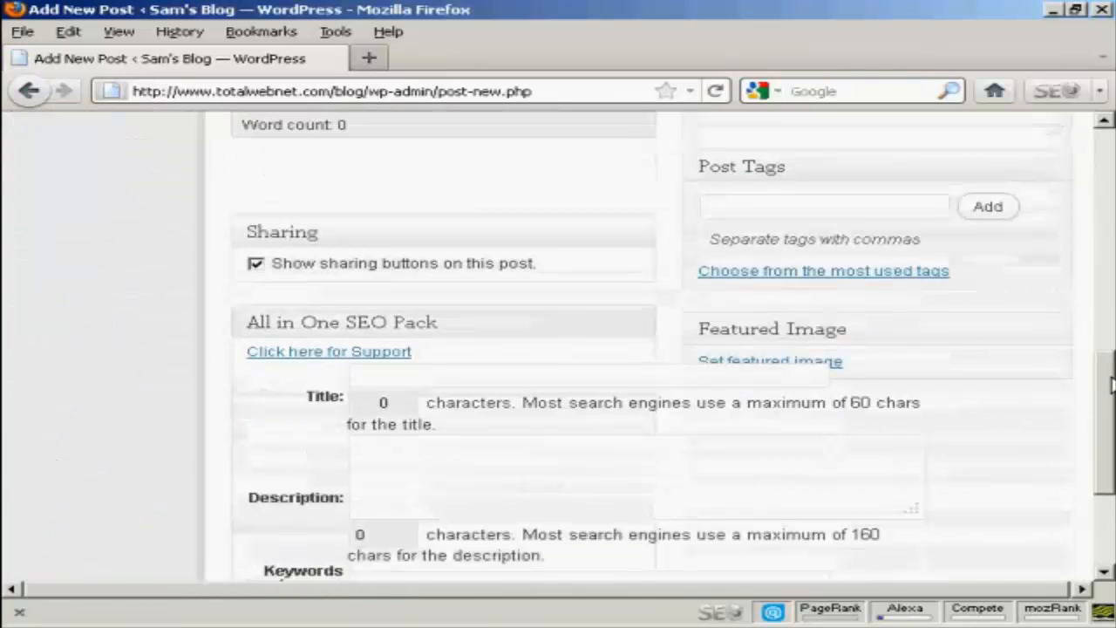
pyautogui.scroll(-3)
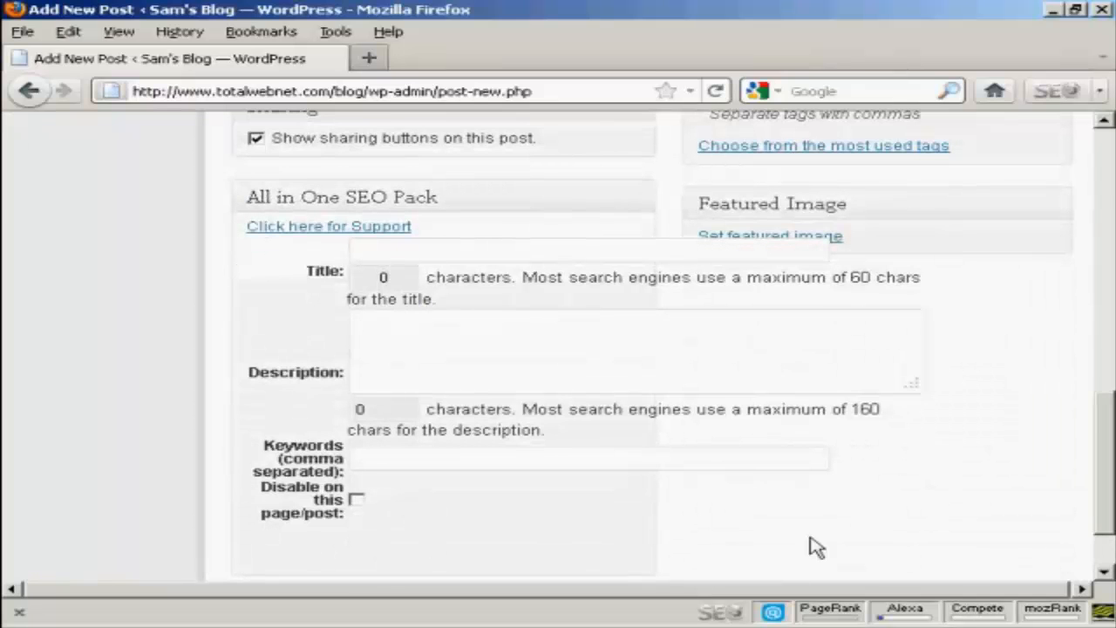
pyautogui.moveTo(1107, 384)
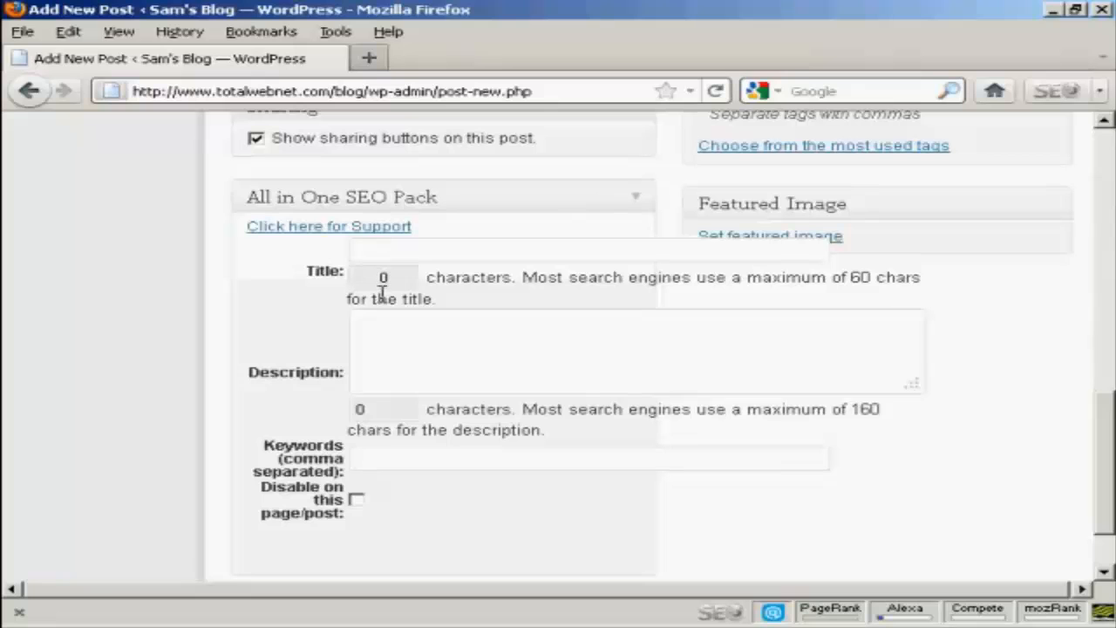
pyautogui.moveTo(621, 311)
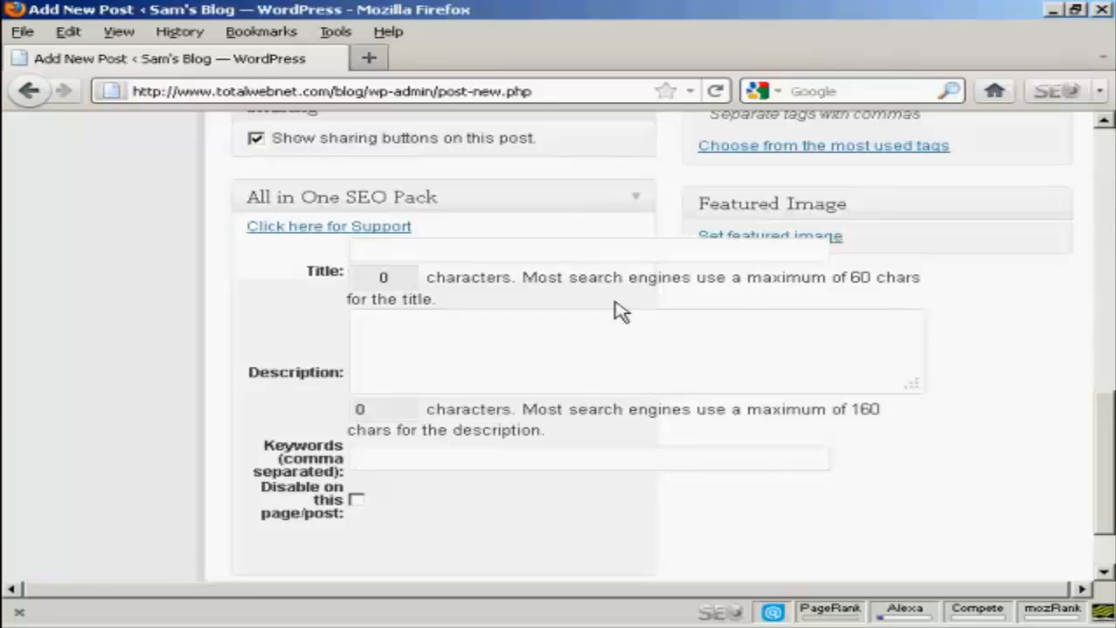
pyautogui.moveTo(957, 301)
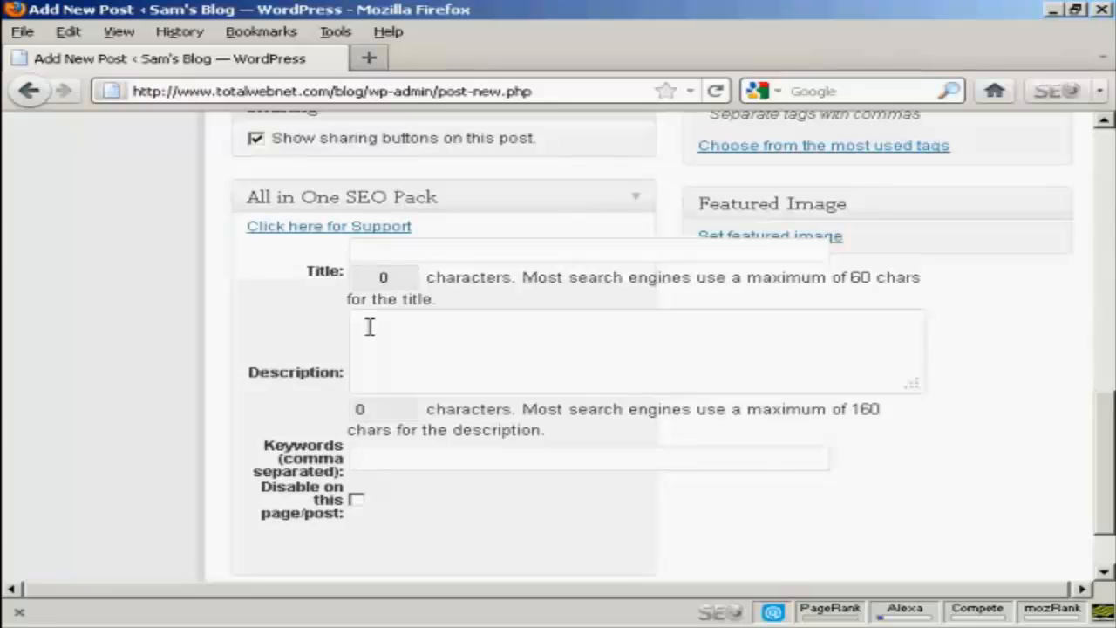
pyautogui.moveTo(364, 468)
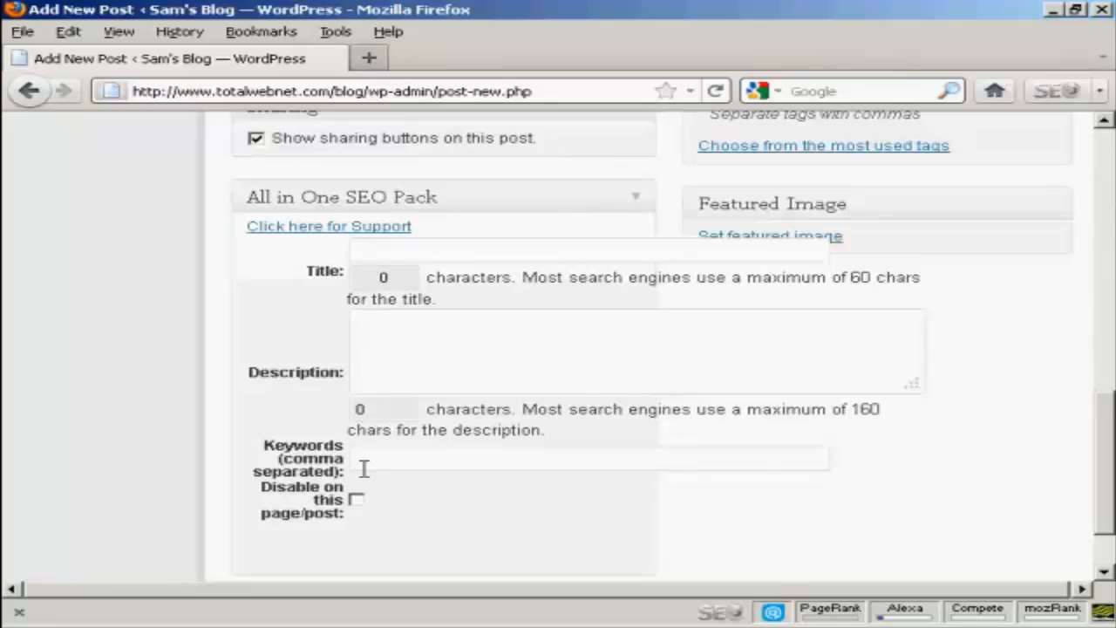
pyautogui.moveTo(427, 507)
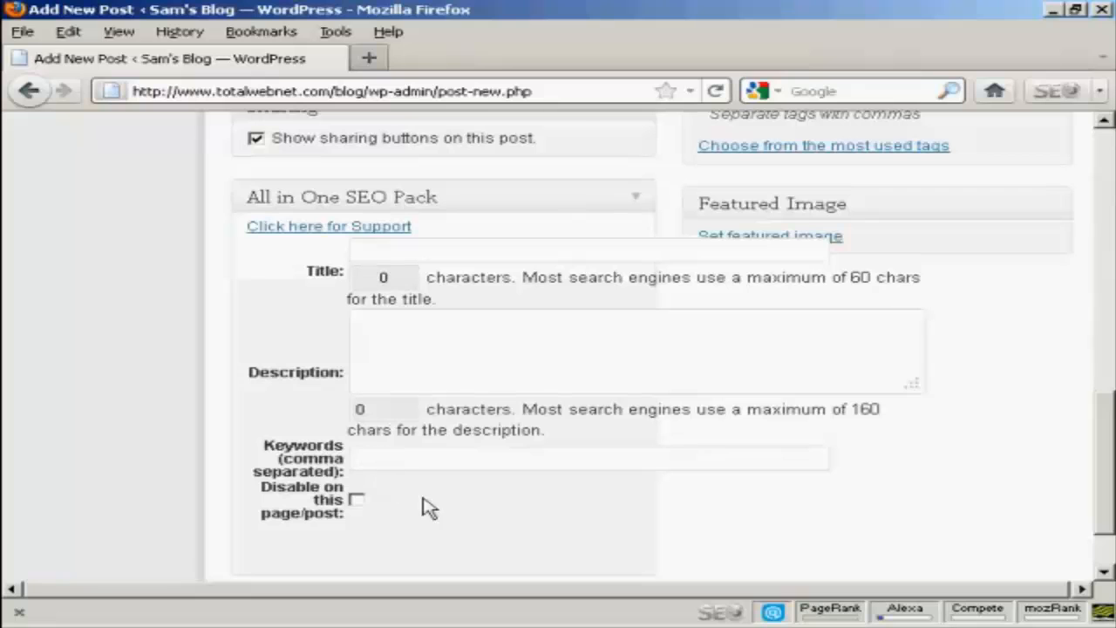